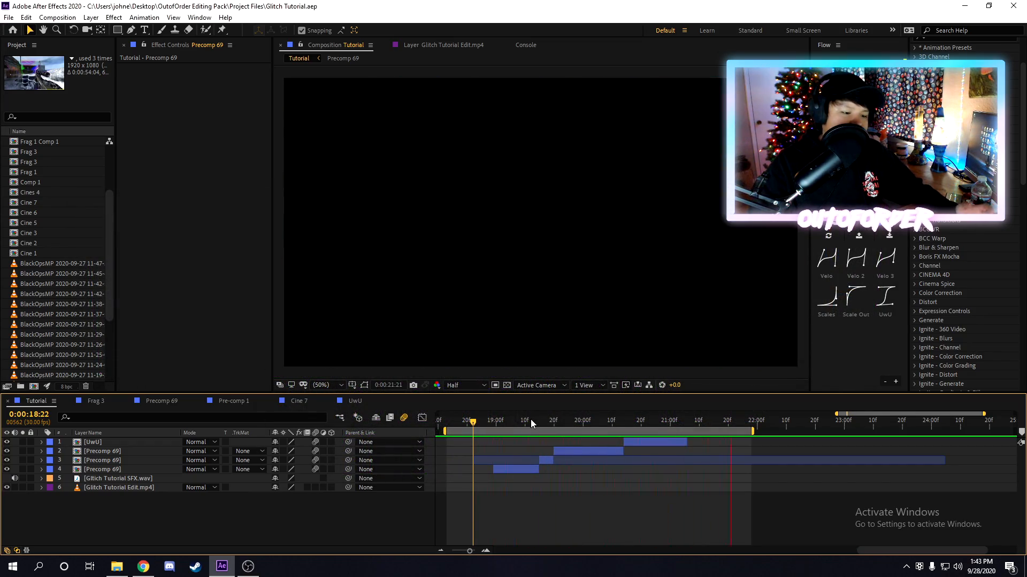
Review Precomp 69's glitch effects and add a new adjustment layer above the precomps.
left_click(527, 420)
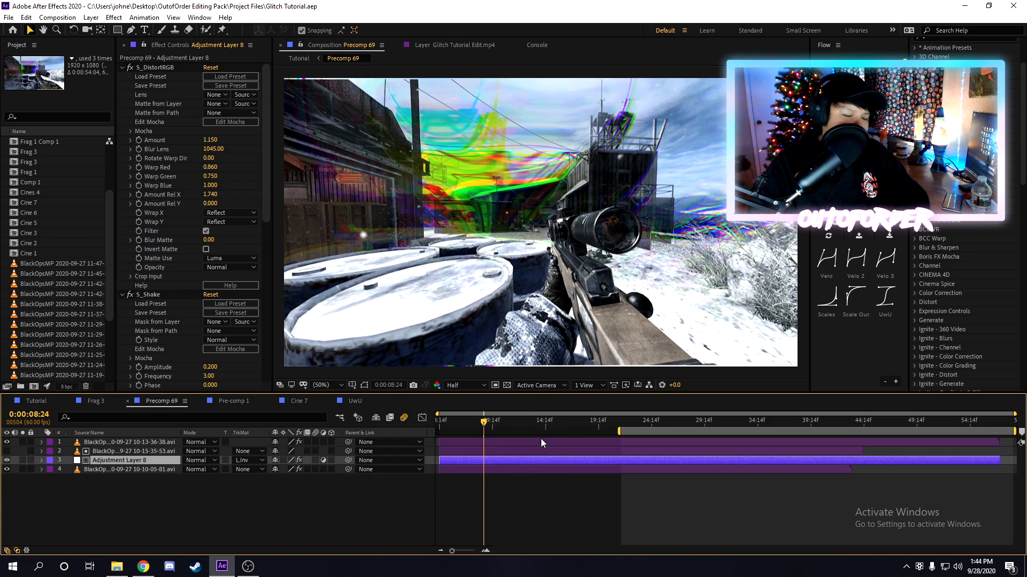
mouse_move(806, 411)
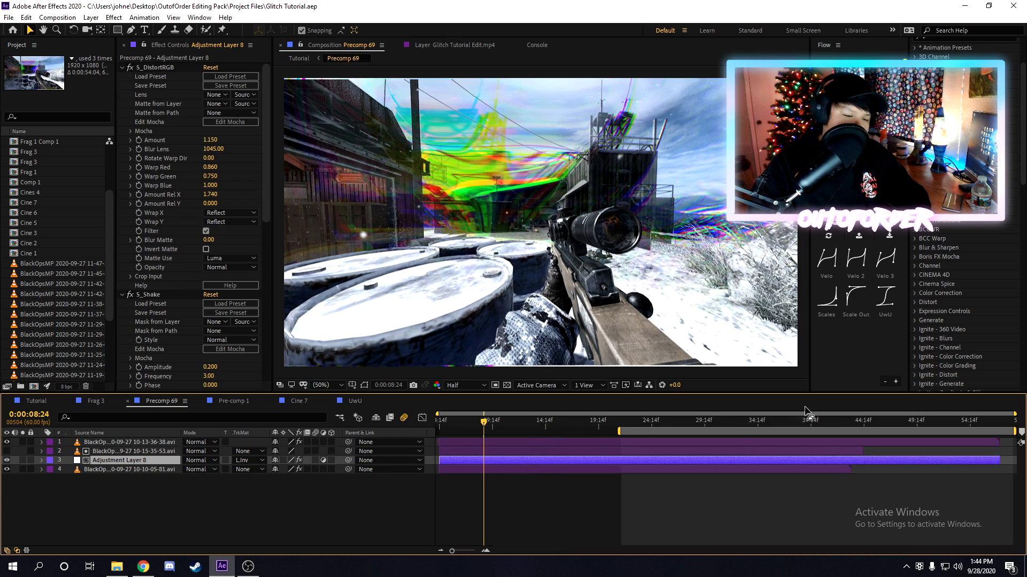
left_click(699, 420)
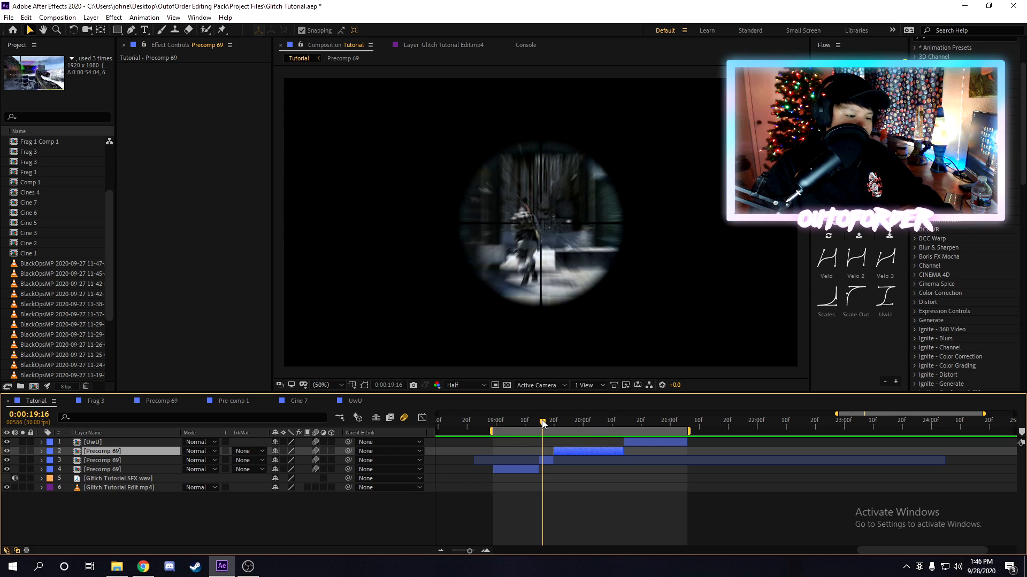
mouse_move(561, 422)
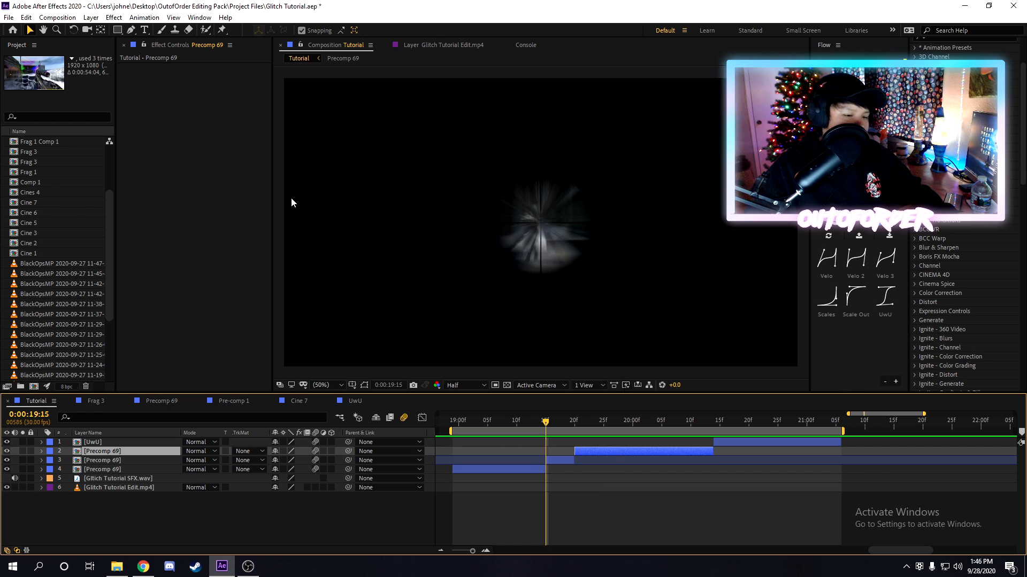
left_click(90, 17)
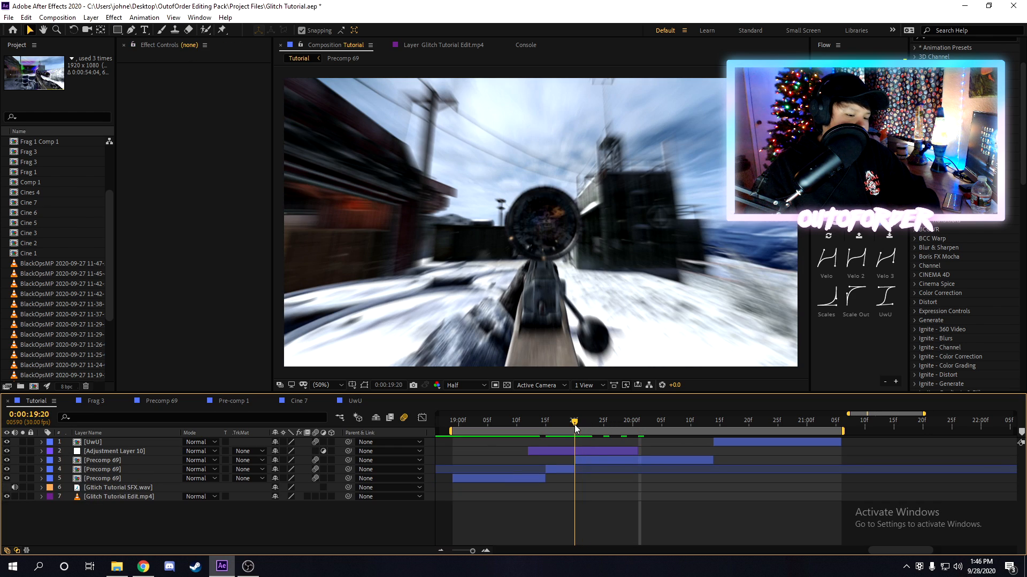
Apply S_Shake to the trimmed adjustment layer with Motion Blur enabled.
left_click(115, 451)
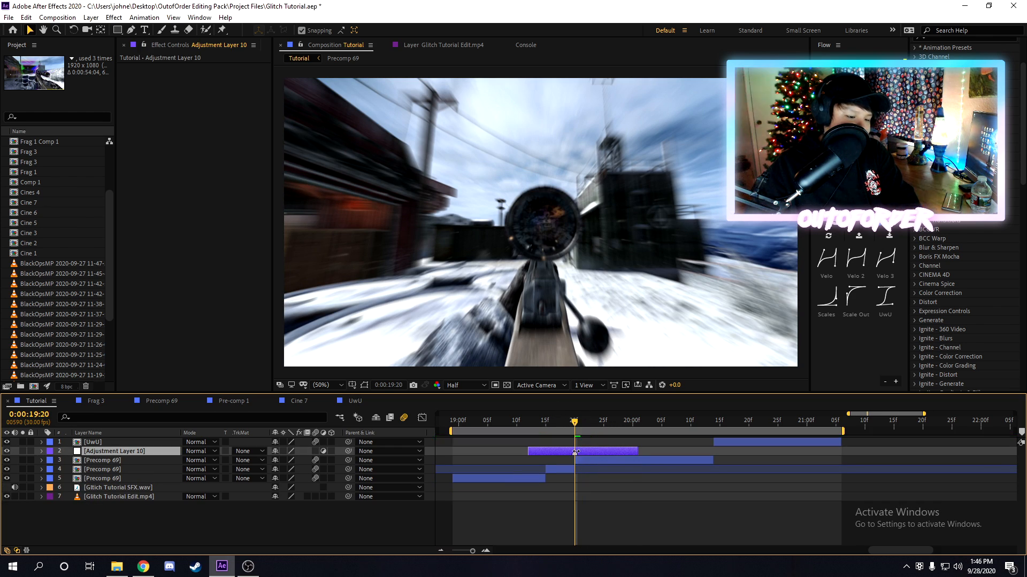
left_click(528, 430)
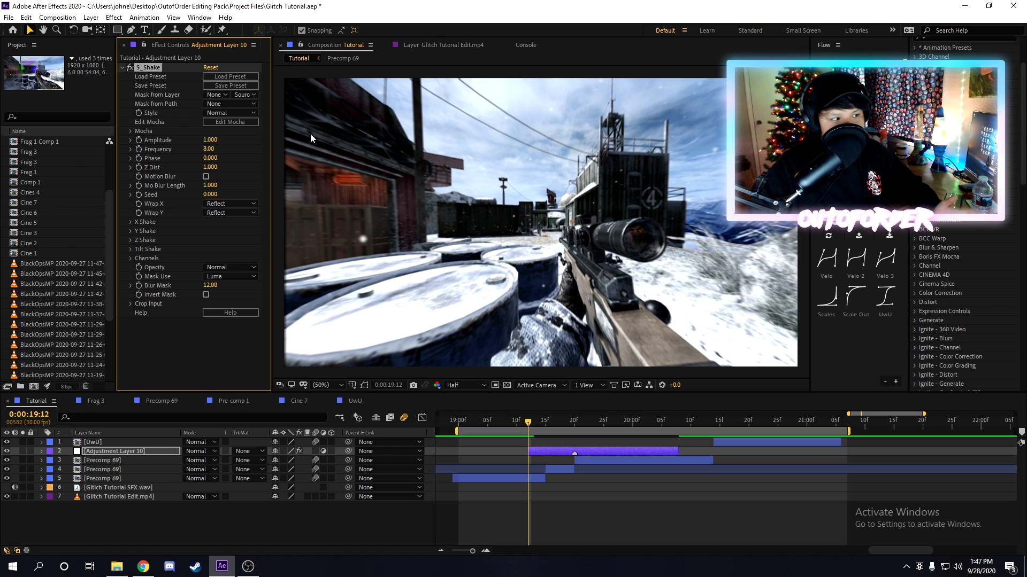
left_click(206, 177)
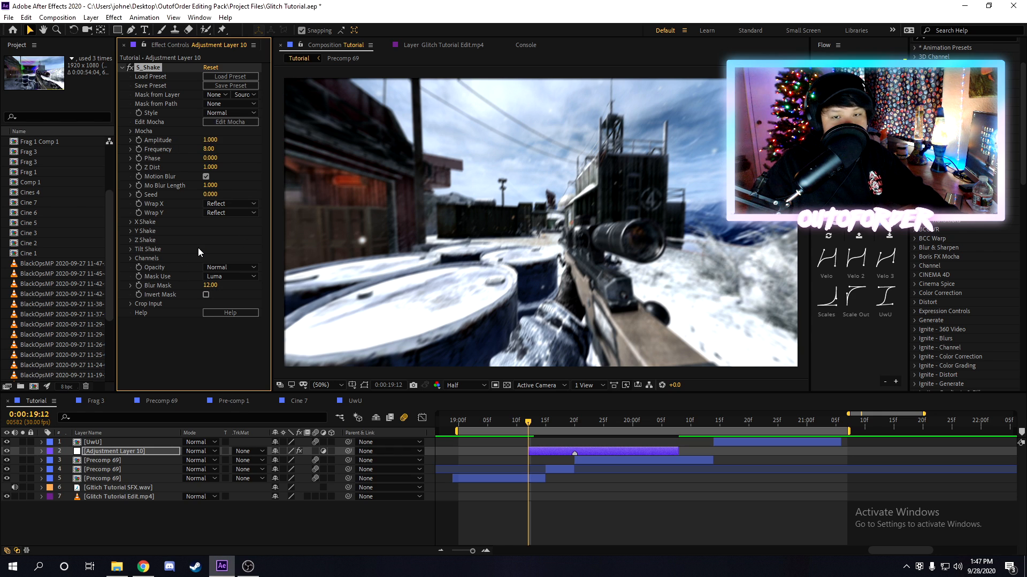
Set the S_Shake frequency to 3, comparing shaken and unshaken frames.
left_click(574, 420)
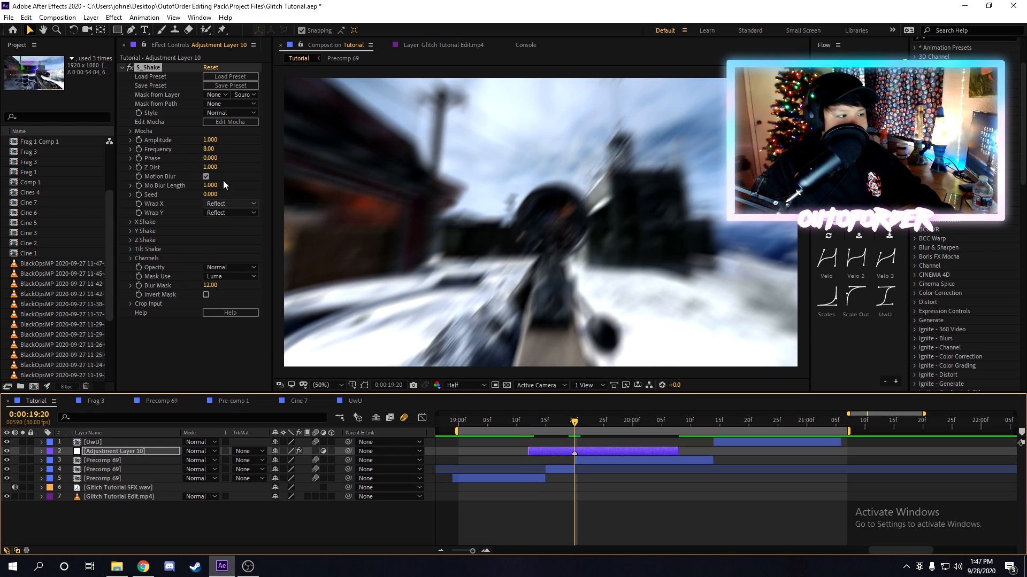
left_click(206, 177)
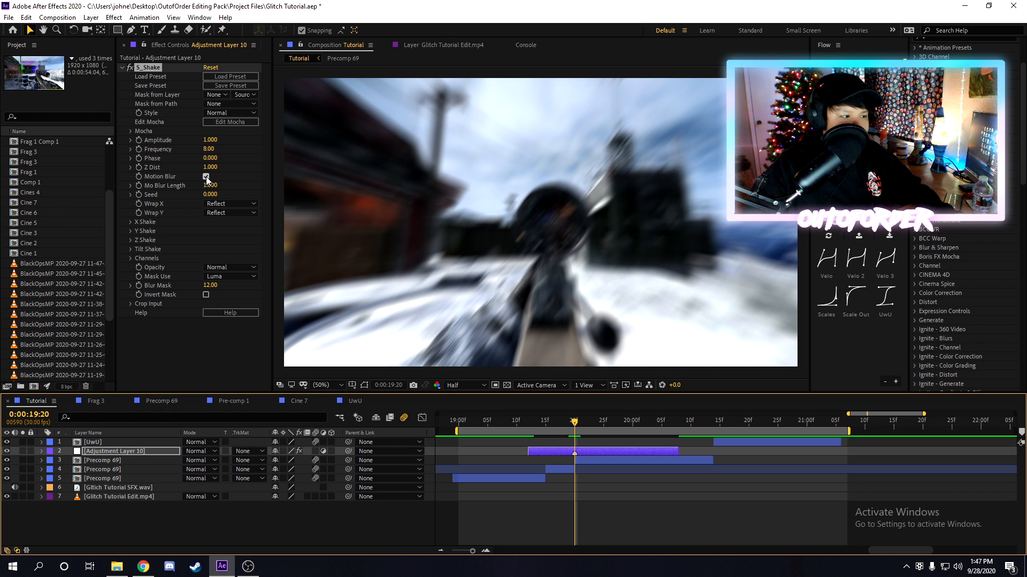
left_click(205, 176)
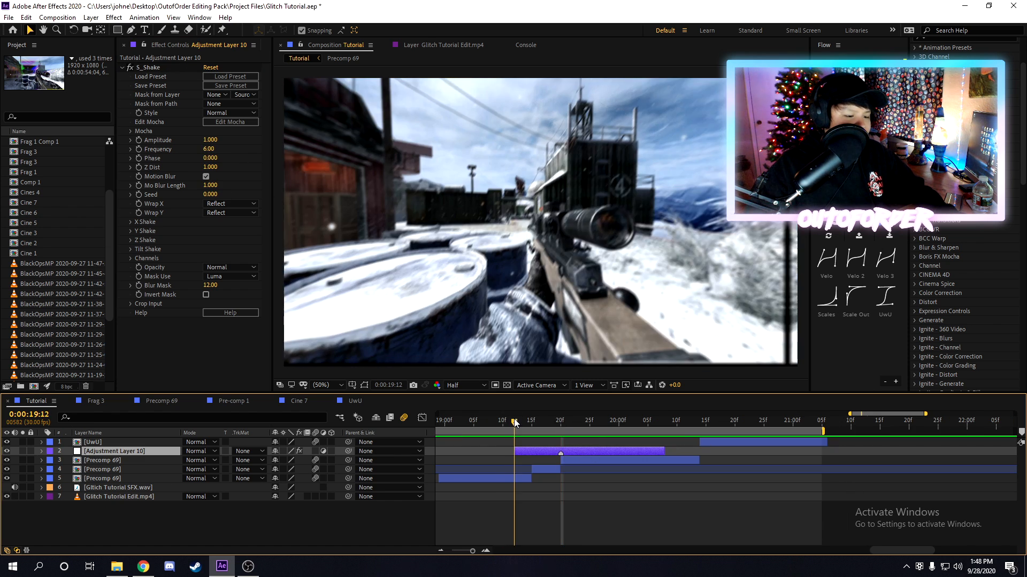
left_click(619, 437)
type("8")
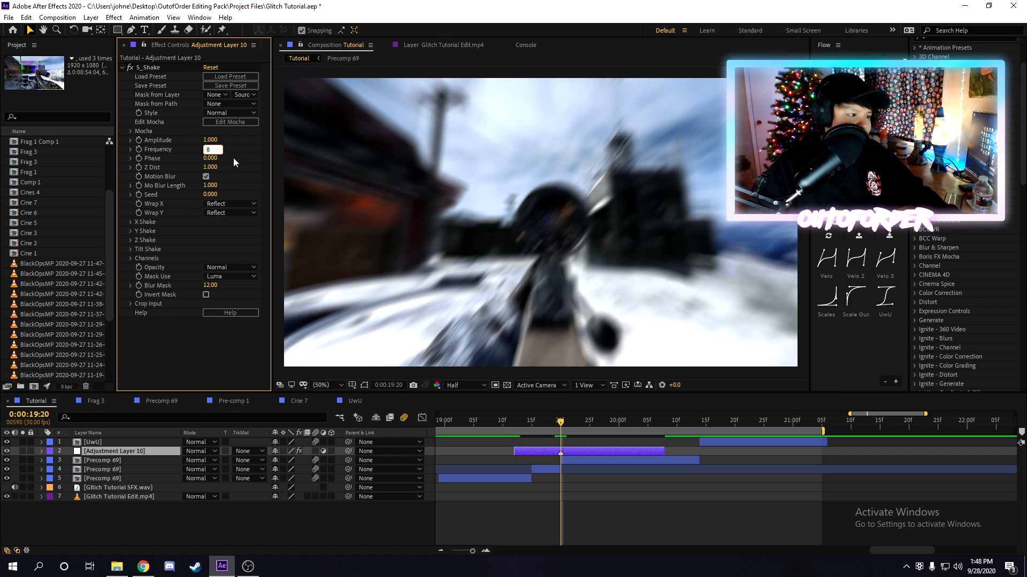
left_click(212, 149)
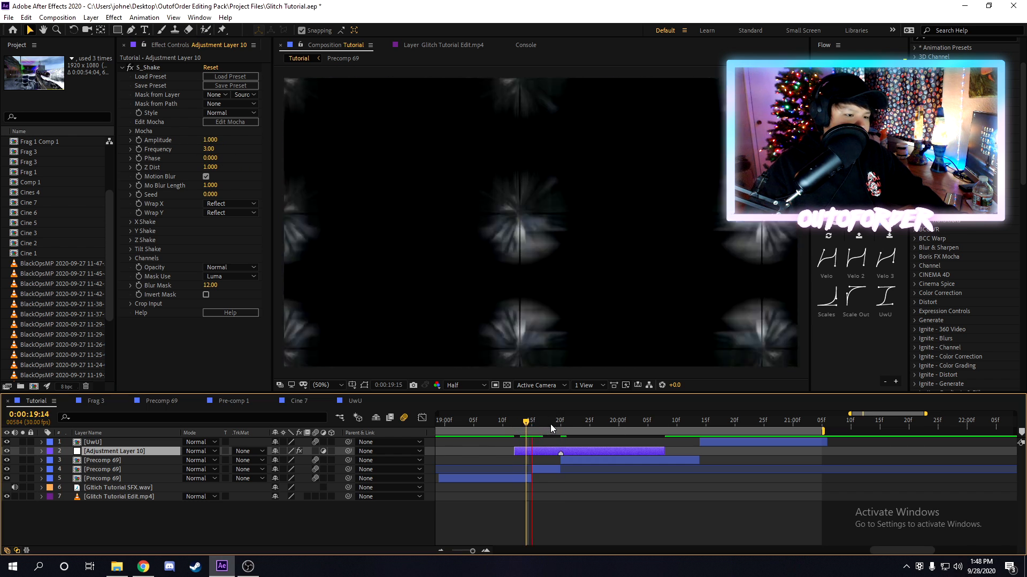
left_click(559, 420)
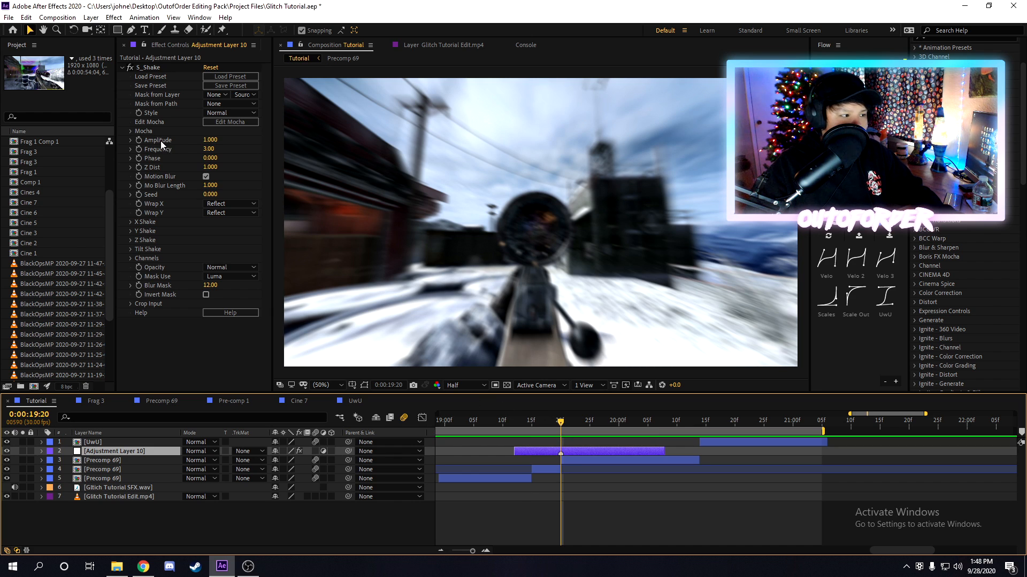
Set Tilt Rand Amp 15 with seed 0.5 and expand the colour Channels settings.
left_click(130, 249)
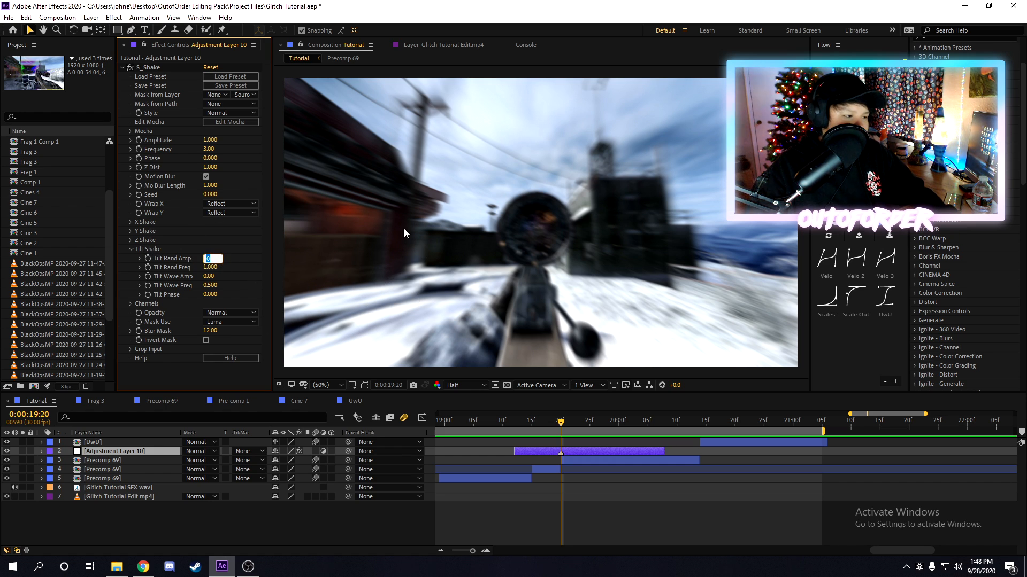
type("15.00")
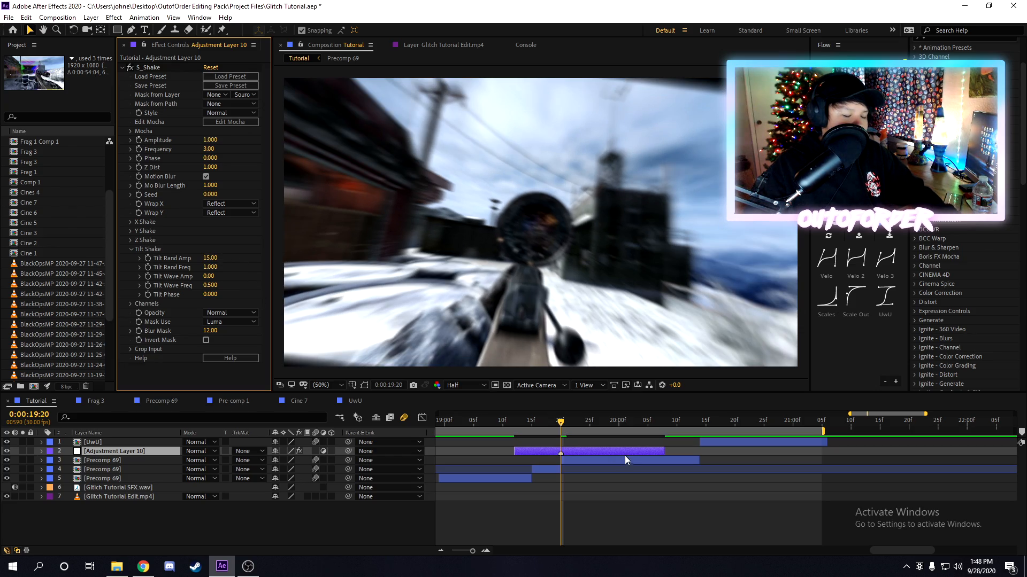
left_click(497, 420)
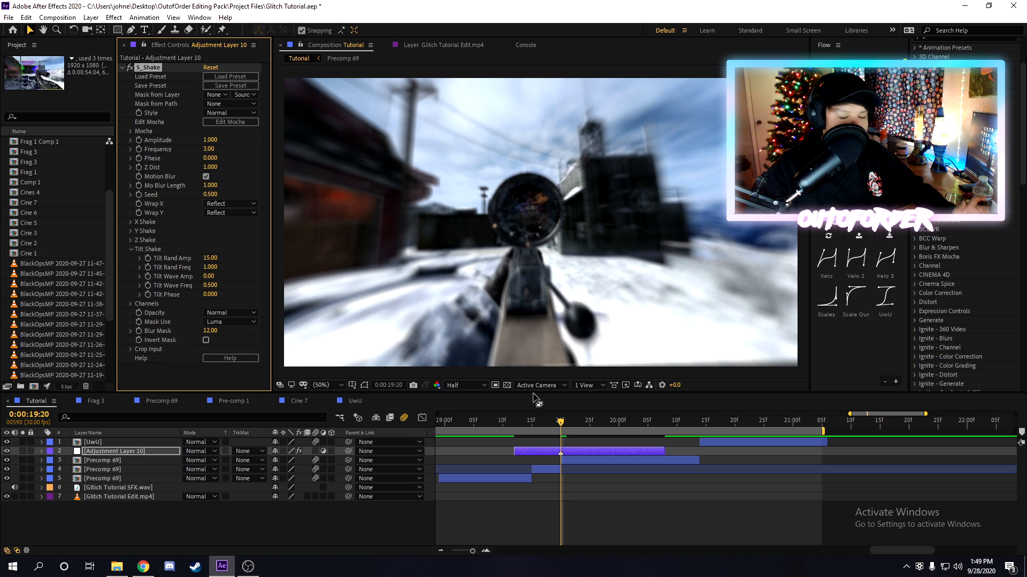
mouse_move(539, 423)
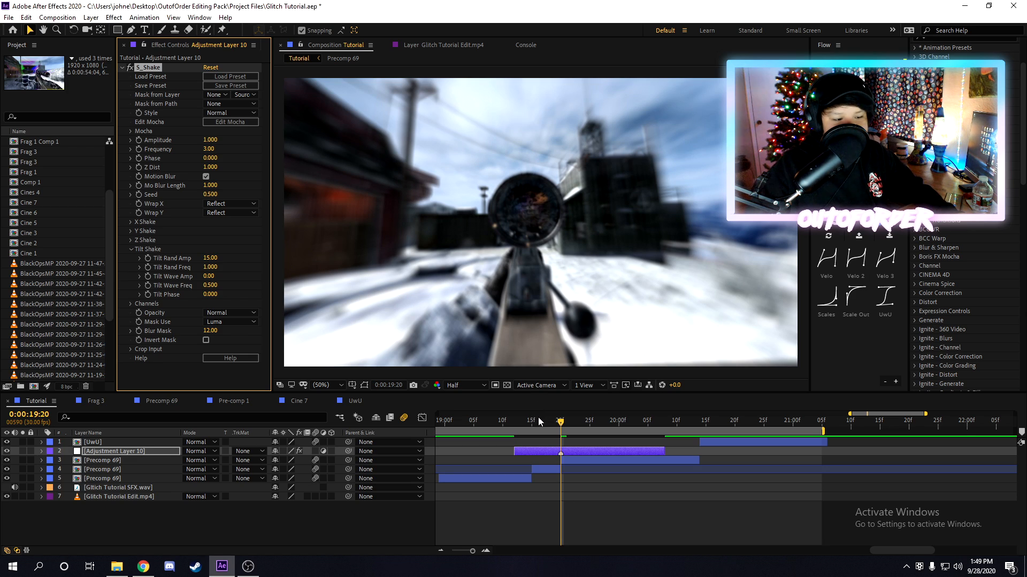
left_click(462, 420)
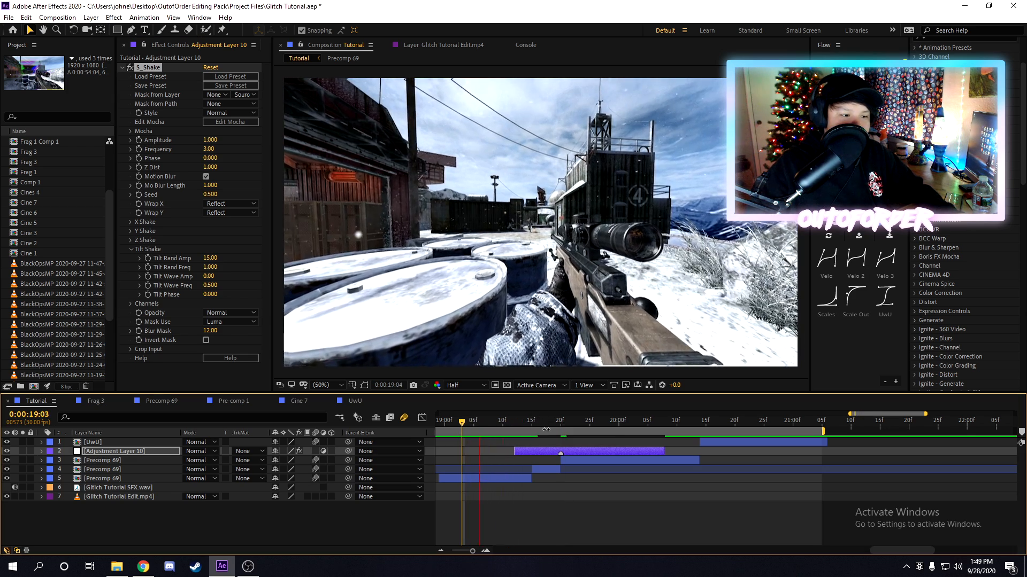
left_click(561, 419)
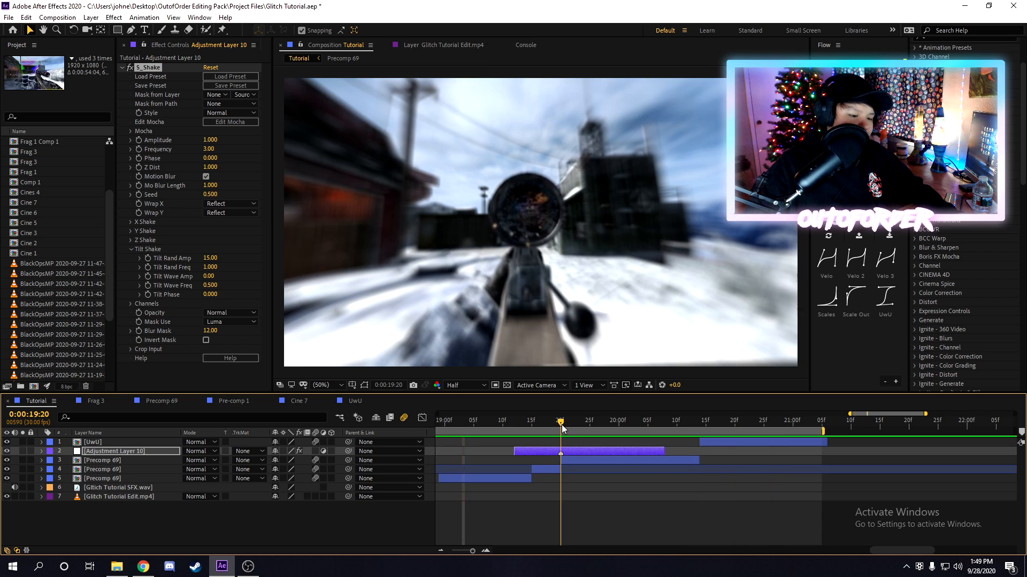
left_click(130, 258)
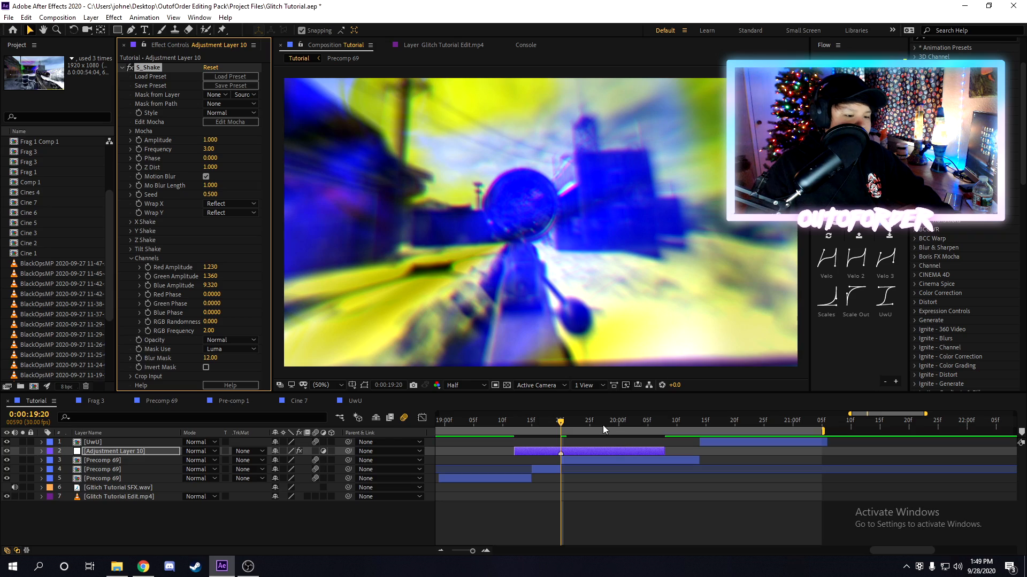
Set Red Amplitude 0.56 (green/blue 0), Z Rand Amp 39, and keyframe Amplitude.
left_click(509, 429)
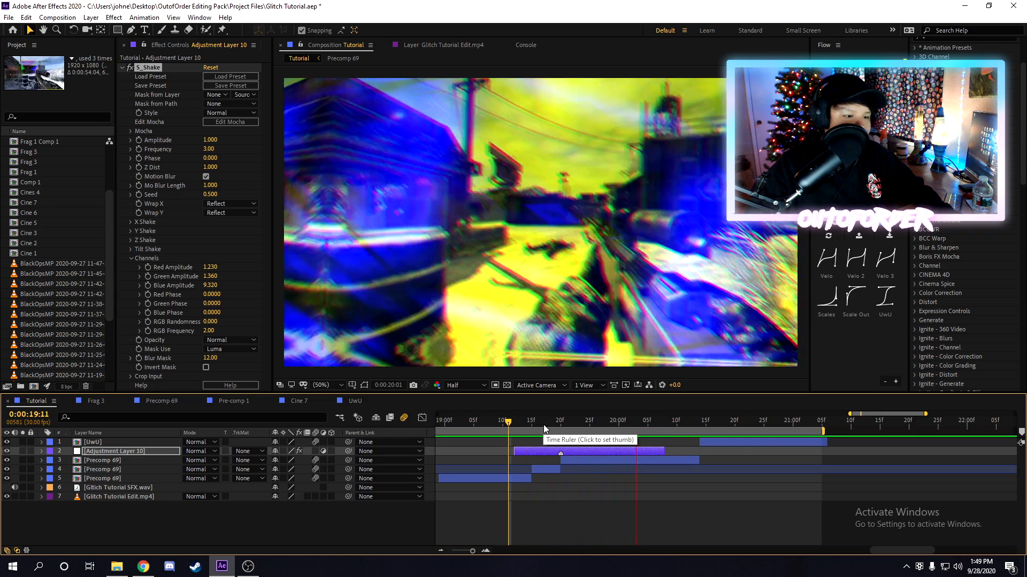
left_click(559, 419)
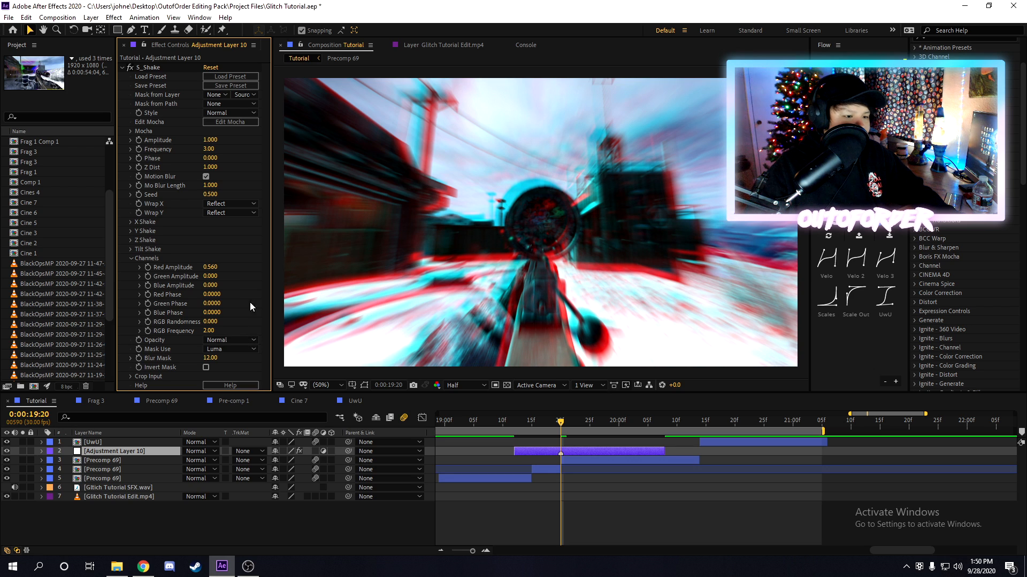
mouse_move(191, 315)
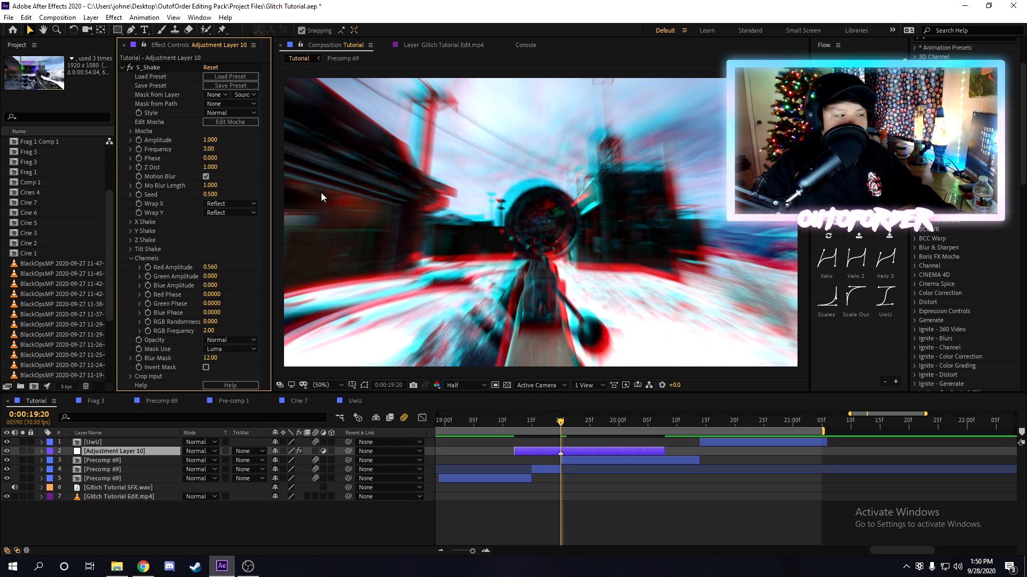
left_click(132, 239)
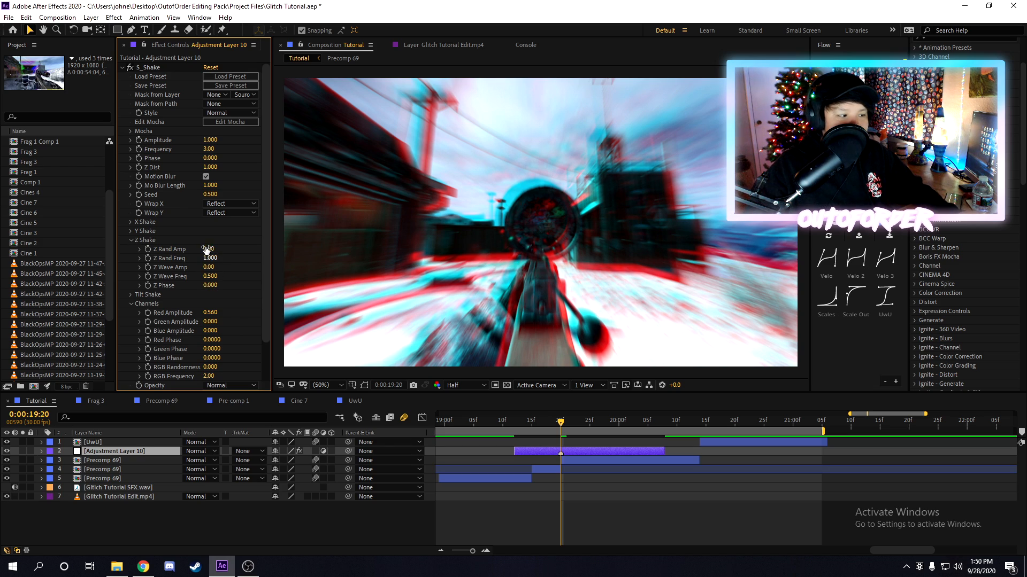
left_click(590, 420)
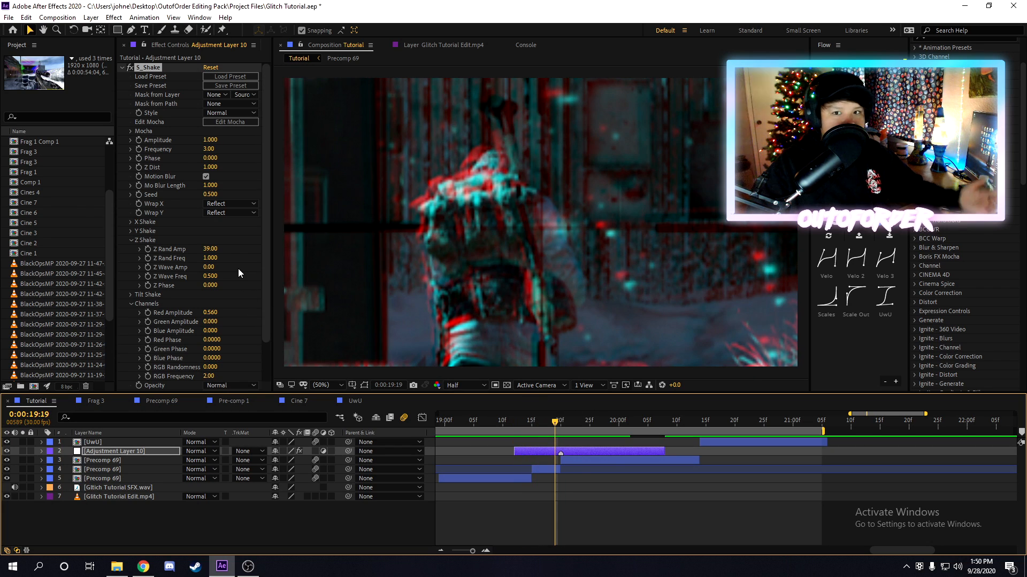
left_click(129, 240)
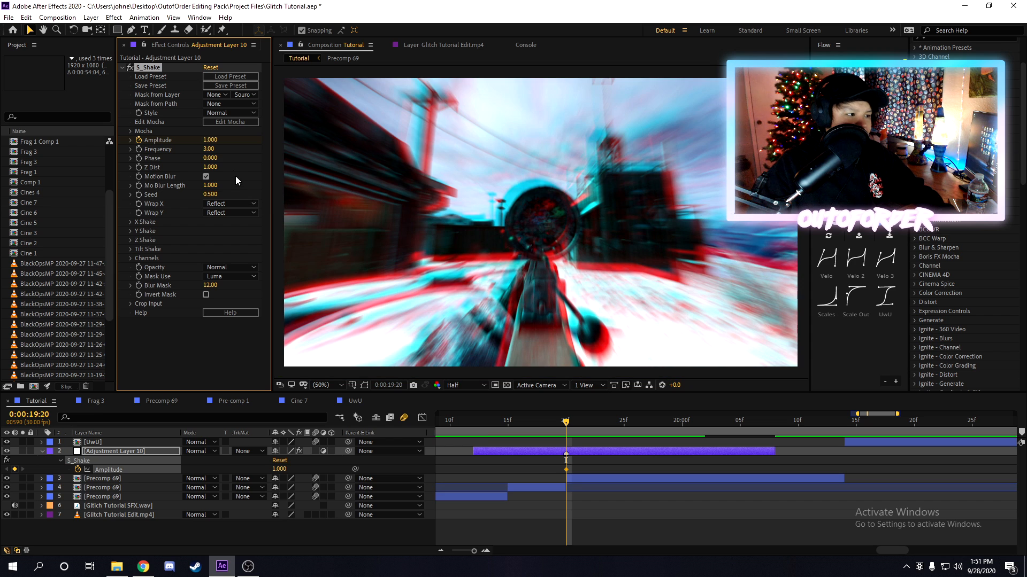
Keyframe Amplitude 0 → 2 → 0 as a sharp spike easing back down.
left_click_drag(209, 139, 222, 139)
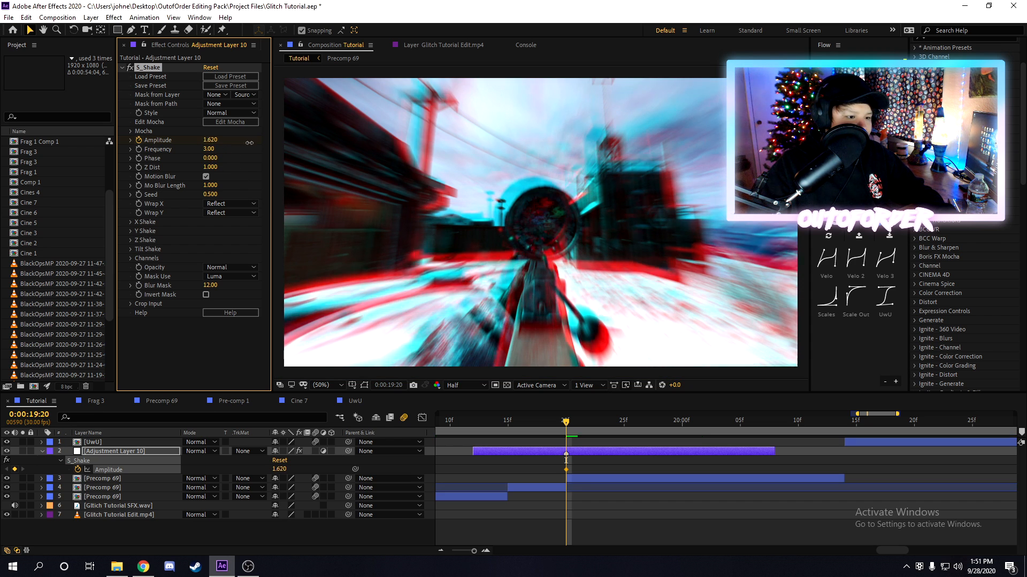
left_click_drag(208, 139, 232, 139)
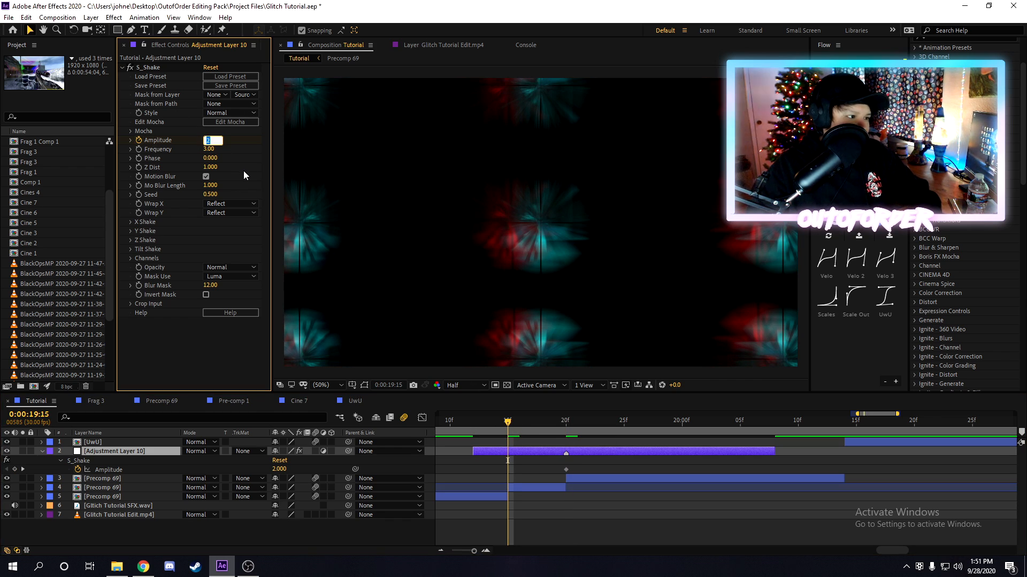
type("0.000")
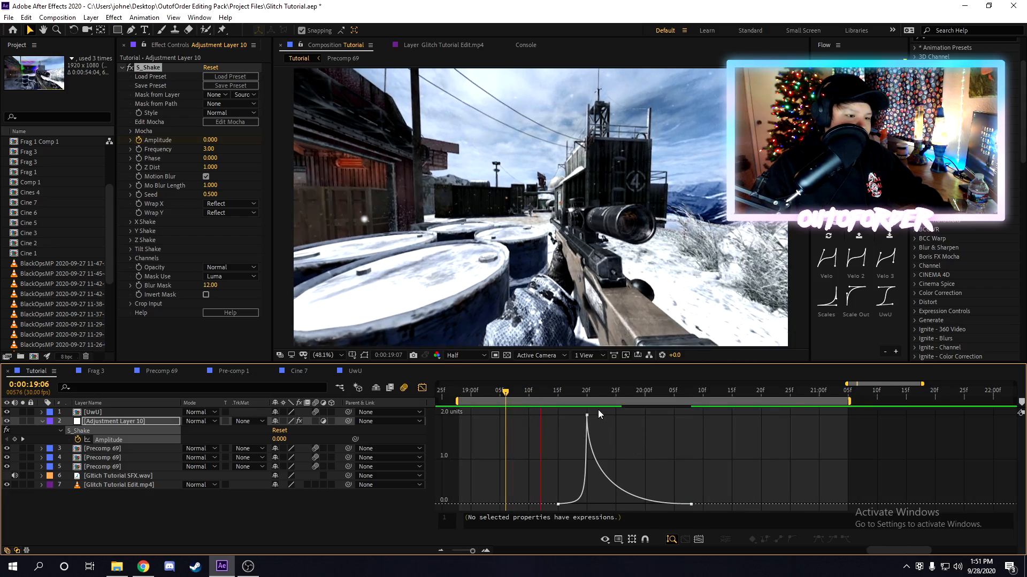
Check the per-channel shake amplitudes and add Twitch at Amount 100, speed 5.
left_click(506, 389)
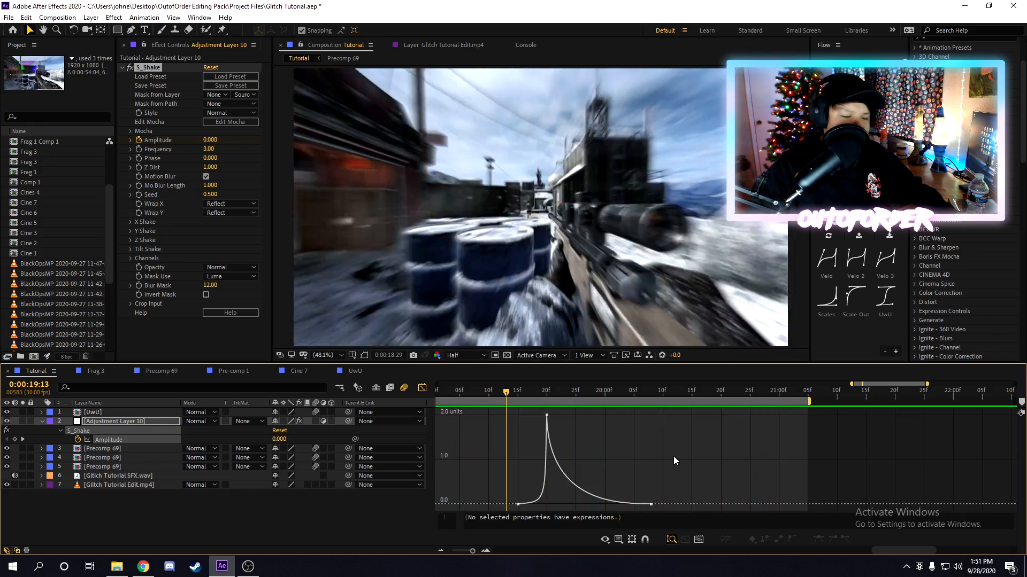
left_click(598, 391)
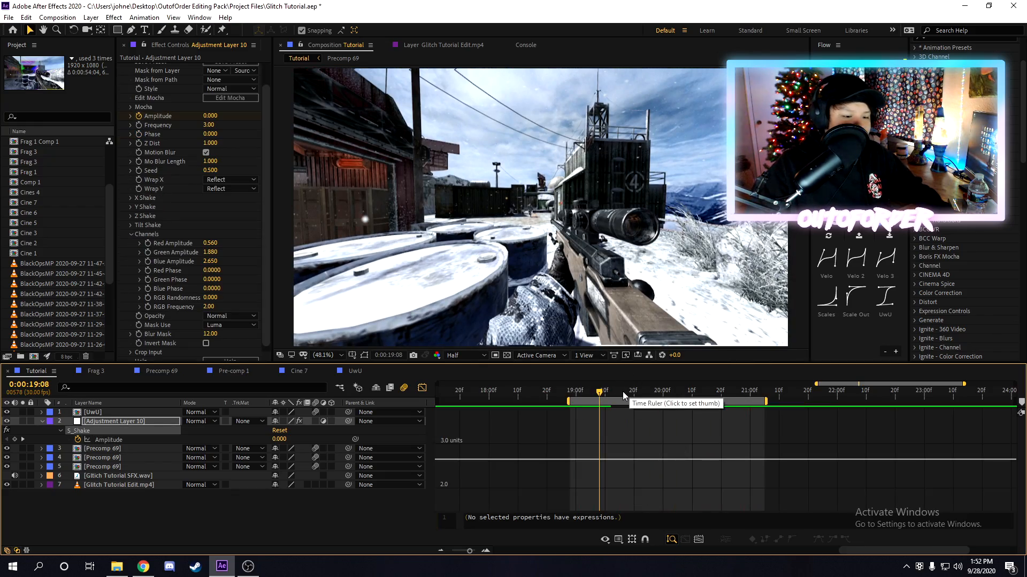
left_click(648, 391)
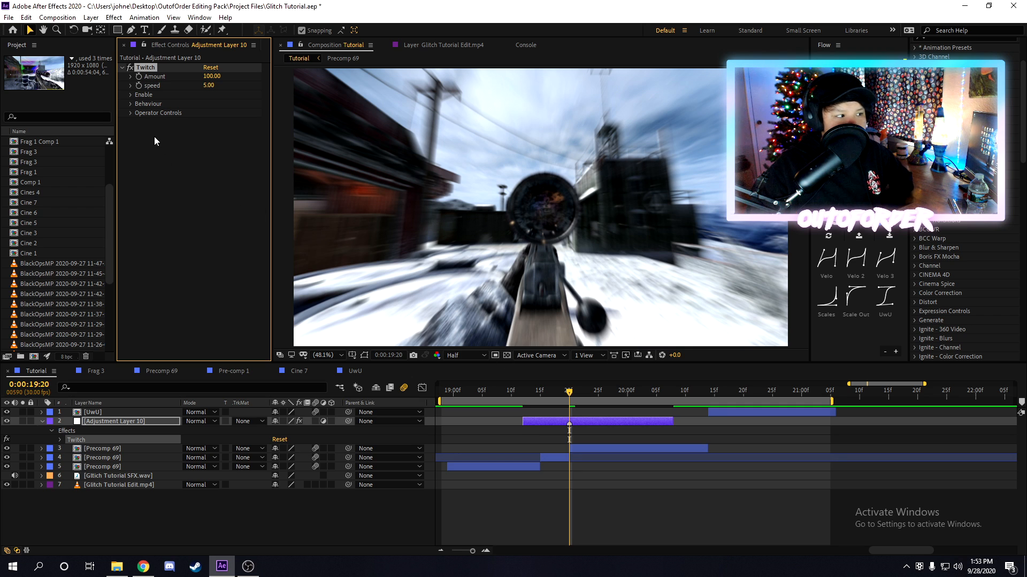
Enable Blur, Color, Light, Scale and Slide twitches and turn Time off.
left_click(131, 94)
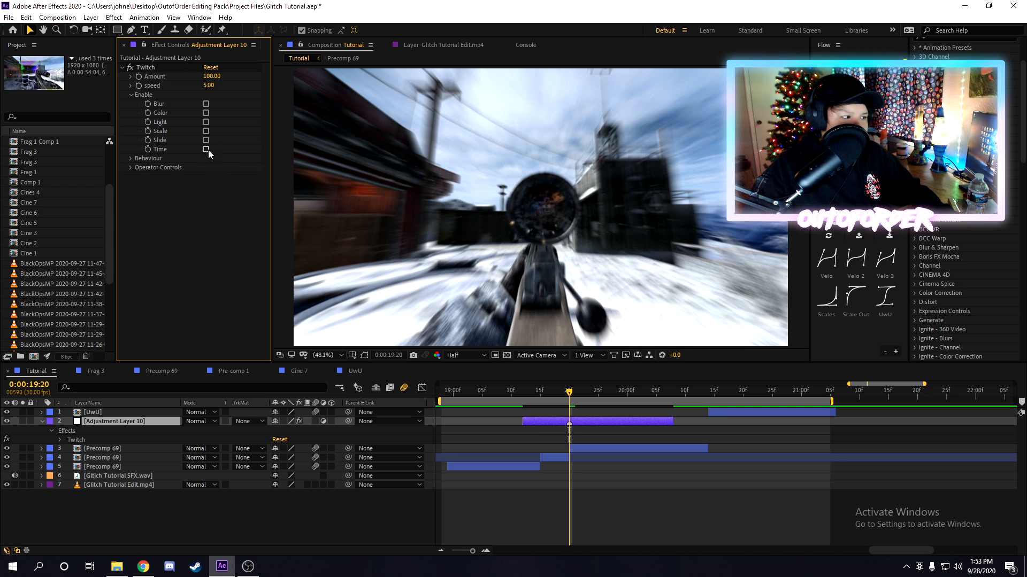
left_click(205, 148)
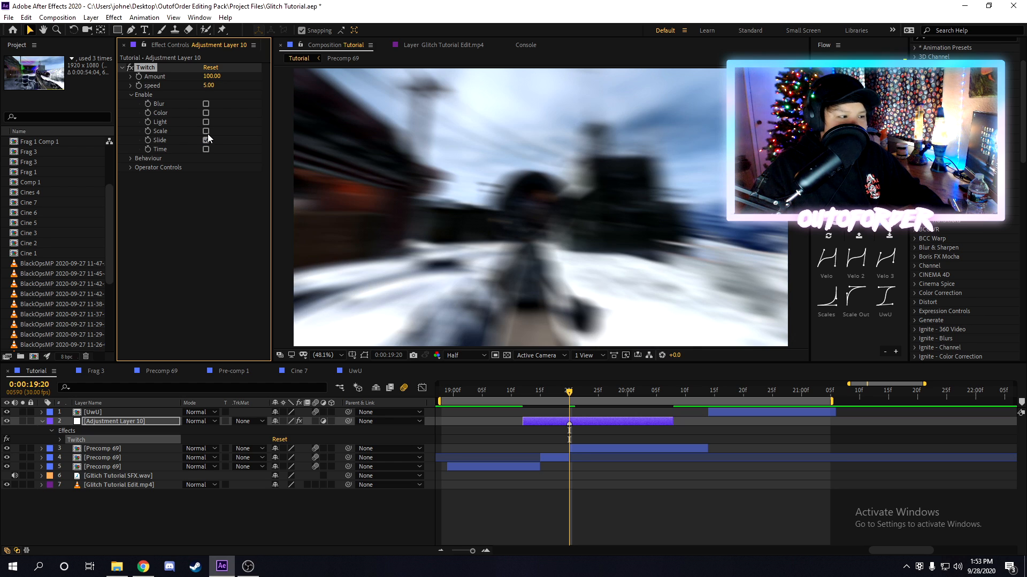
left_click(207, 131)
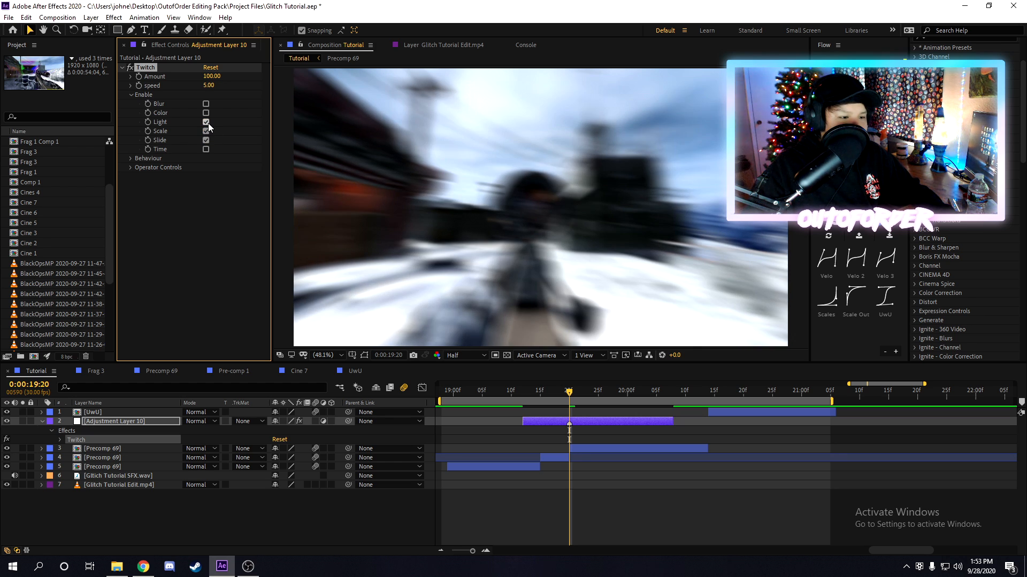
left_click(205, 104)
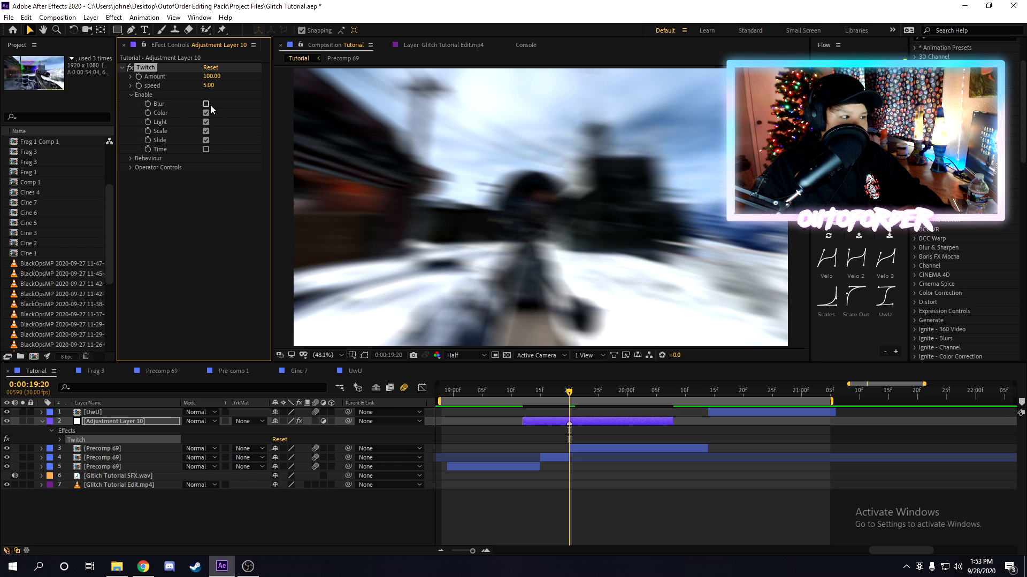
left_click(206, 103)
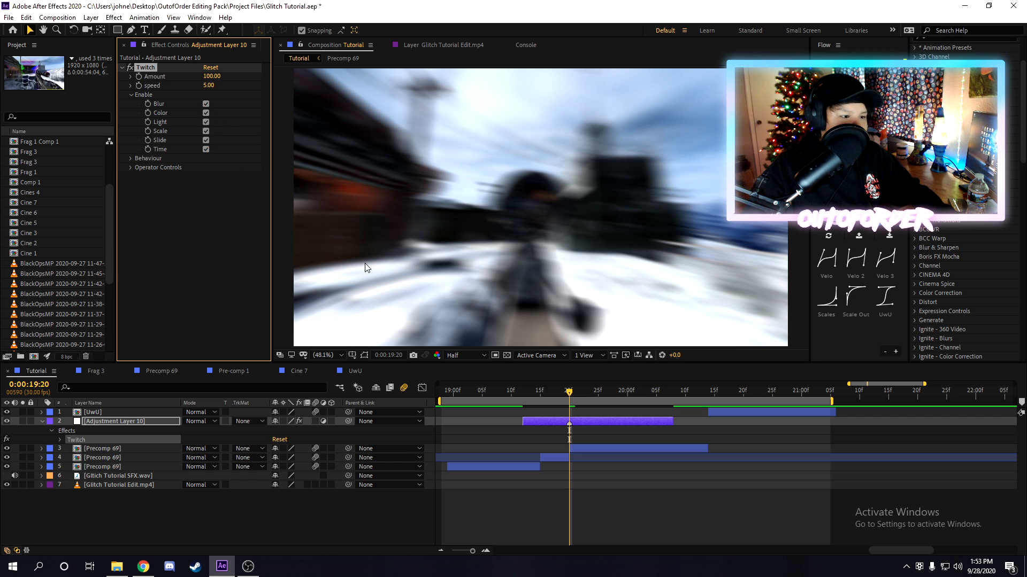
left_click(639, 391)
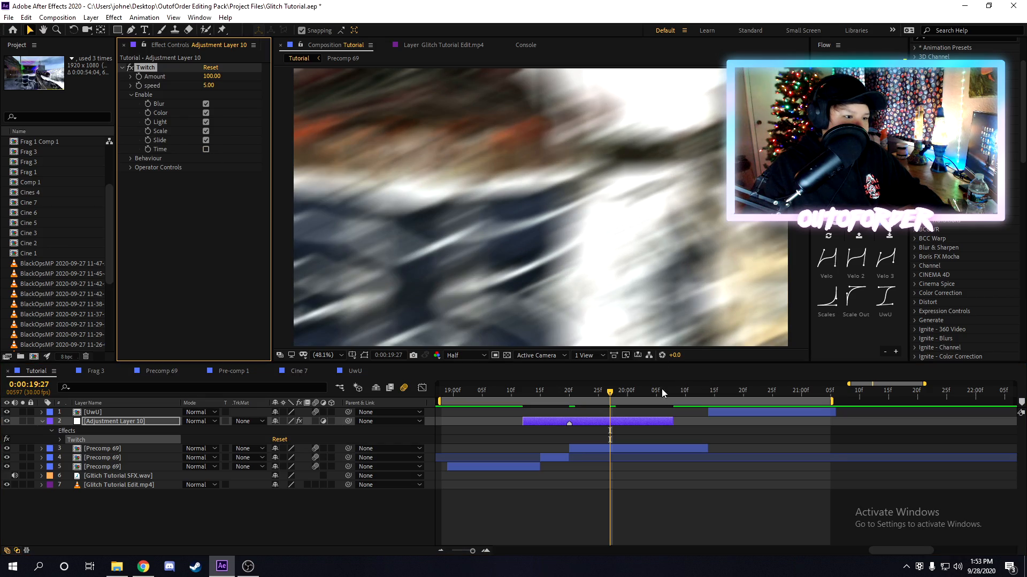
Keyframe the Twitch Amount across the short adjustment layer.
left_click(500, 390)
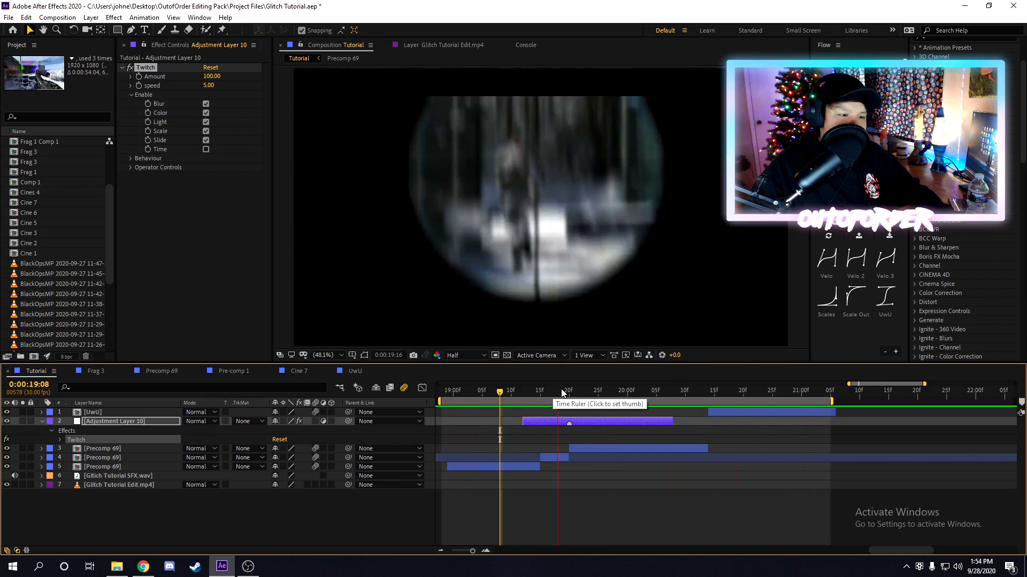
left_click(616, 389)
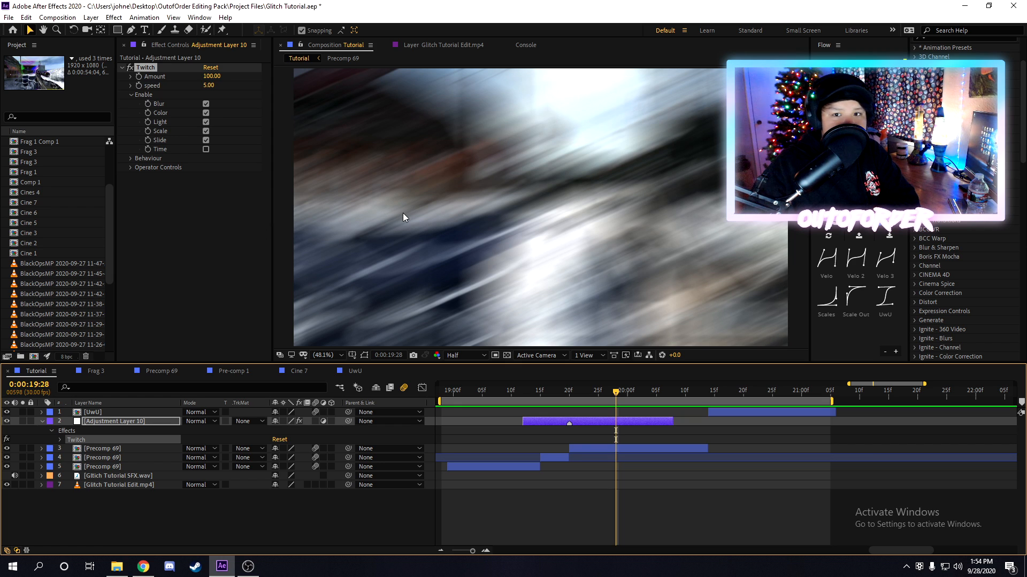
left_click(159, 167)
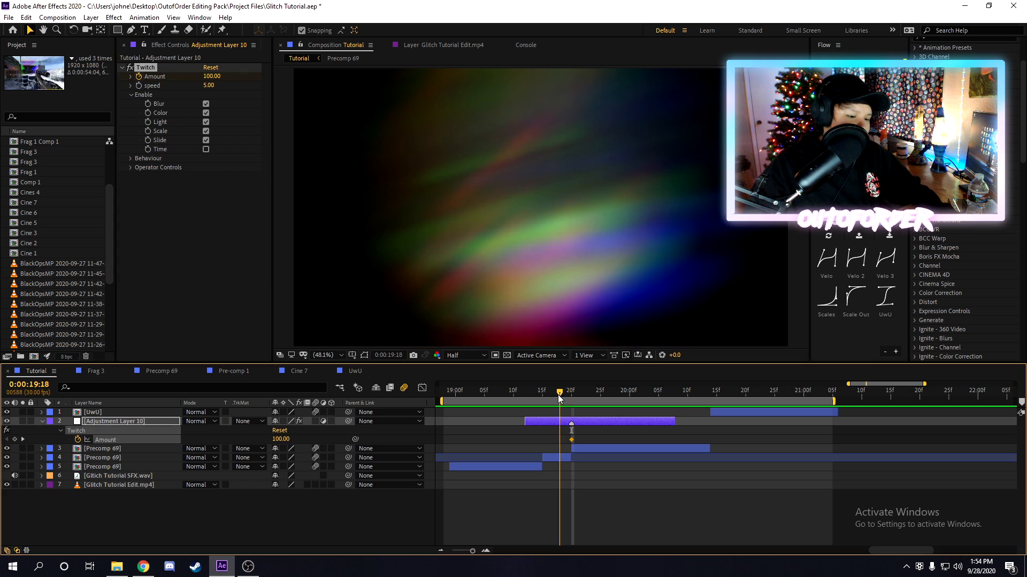
double_click(212, 76)
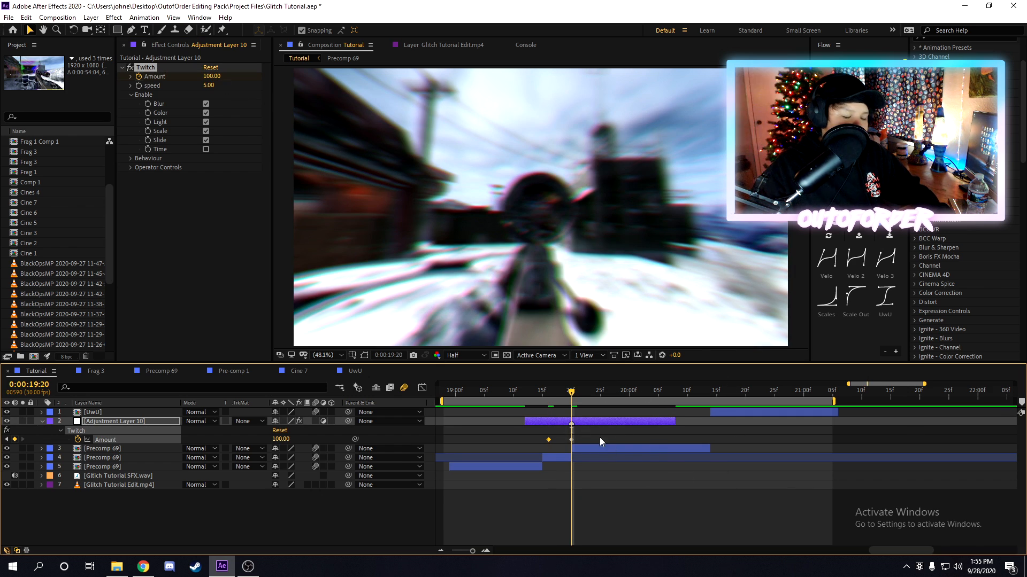
left_click(670, 390)
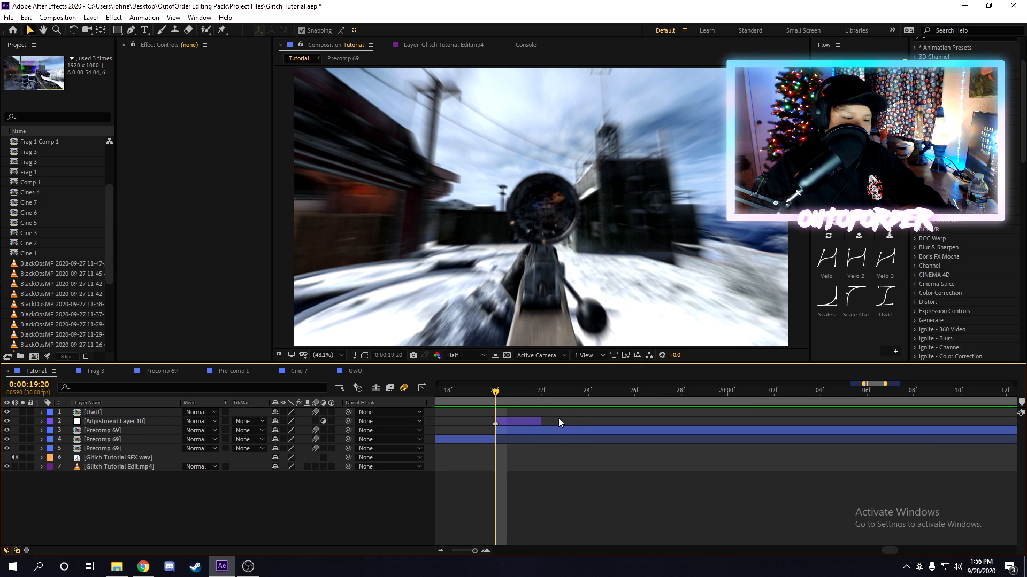
Apply PixDither to the new adjustment layer and settle on the Horizontal 8x1 pattern.
left_click(114, 421)
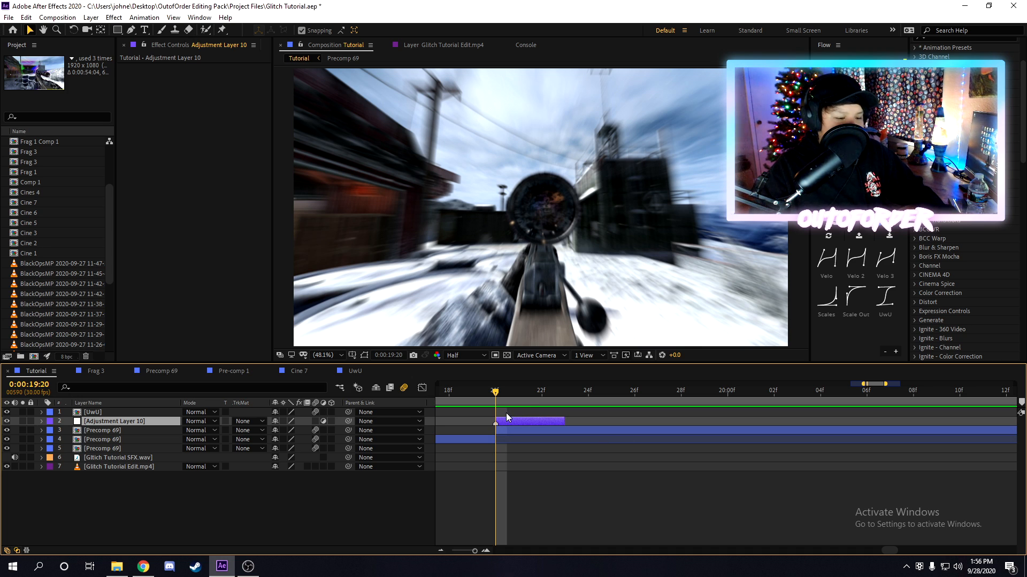
mouse_move(495, 404)
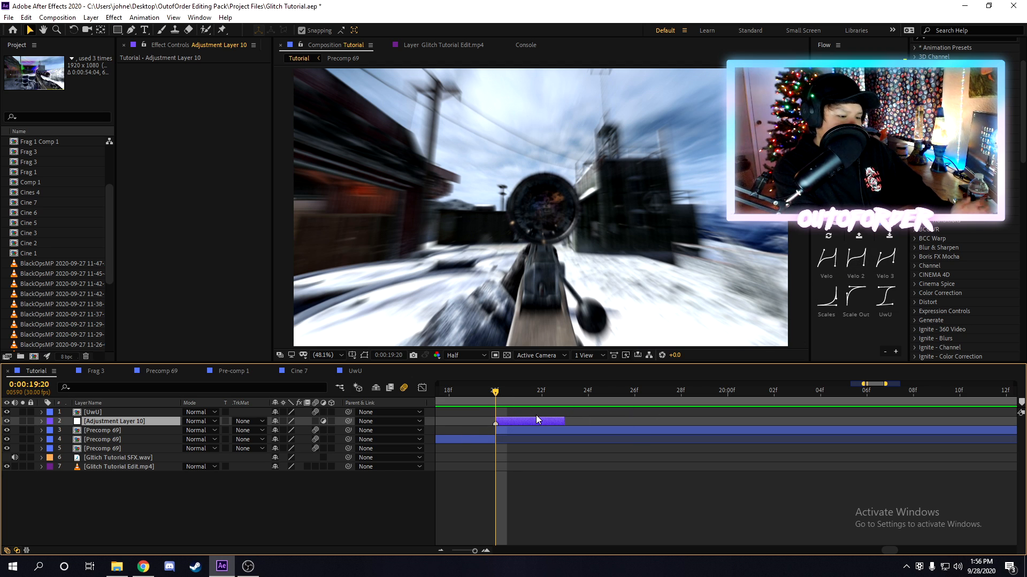
type("pixd")
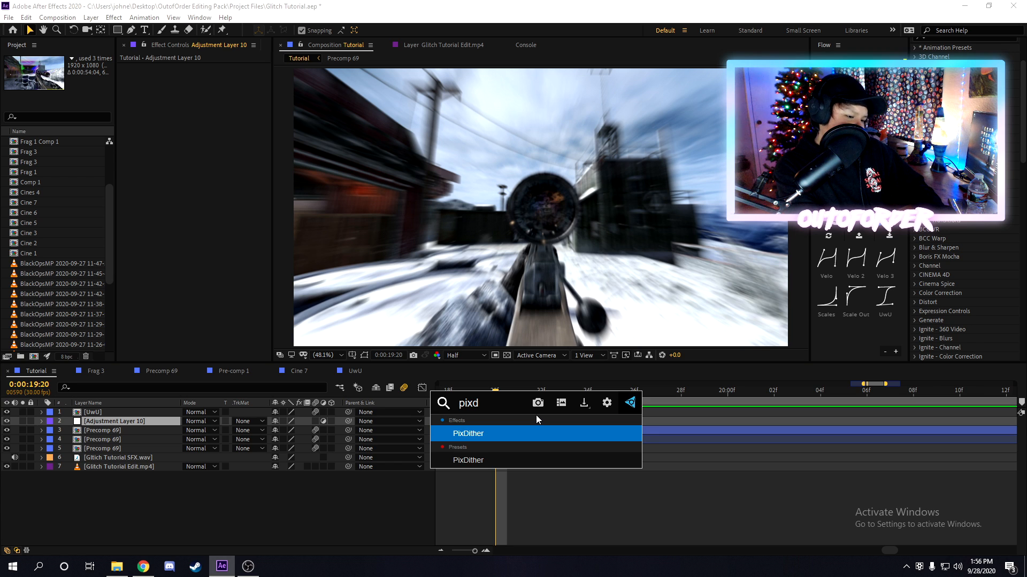
double_click(468, 433)
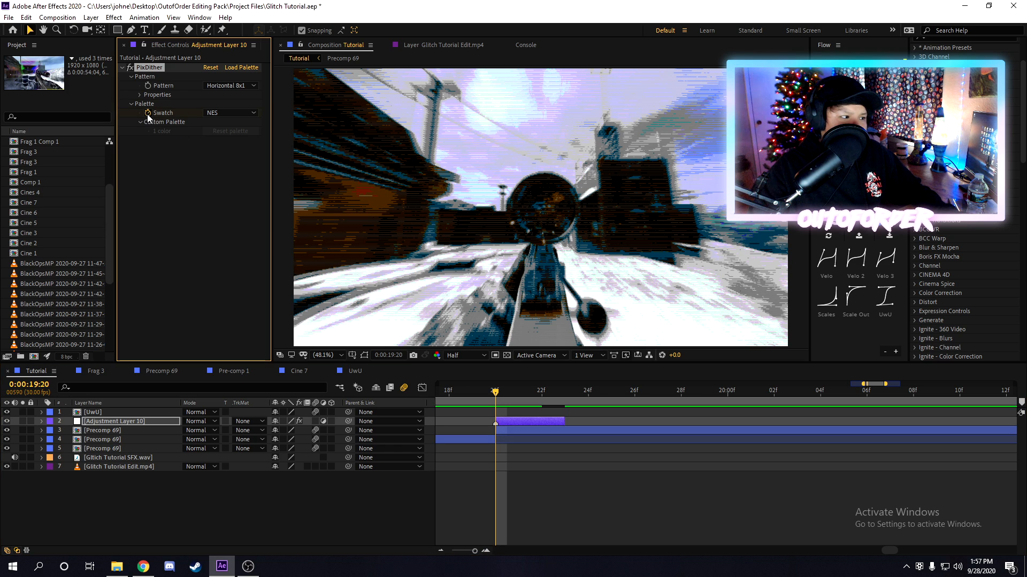
left_click(229, 85)
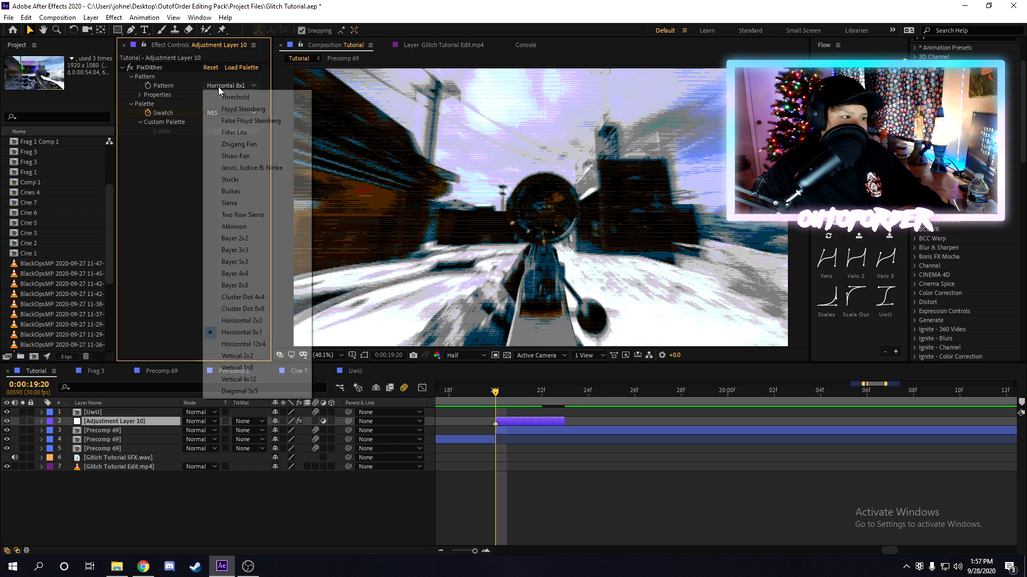
mouse_move(242, 331)
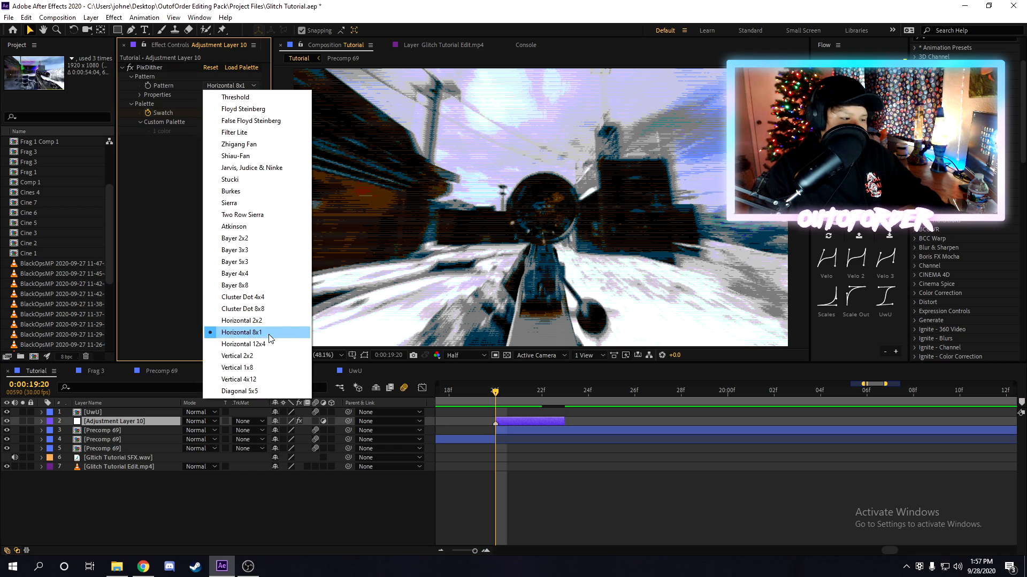
left_click(229, 203)
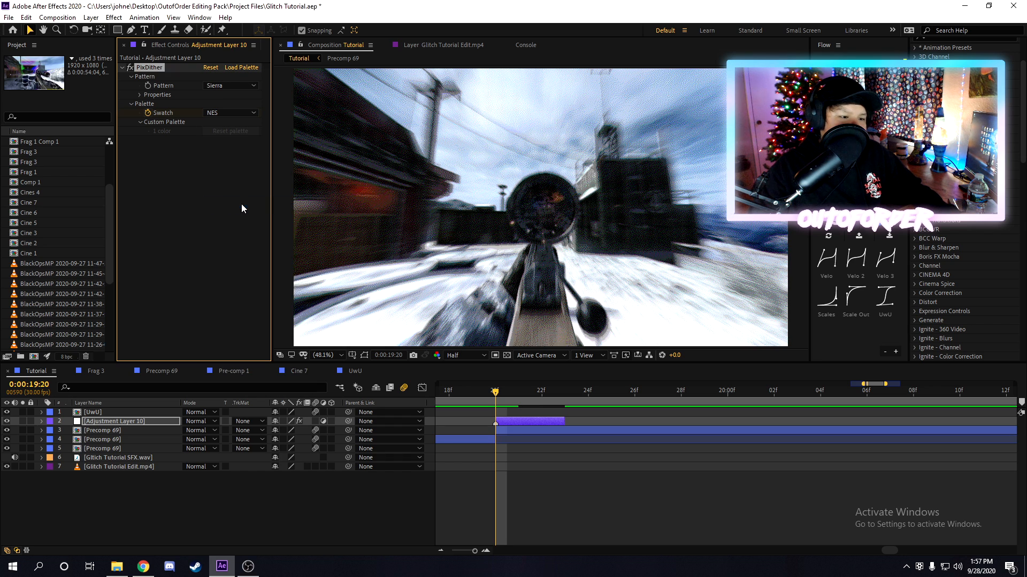
left_click(231, 86)
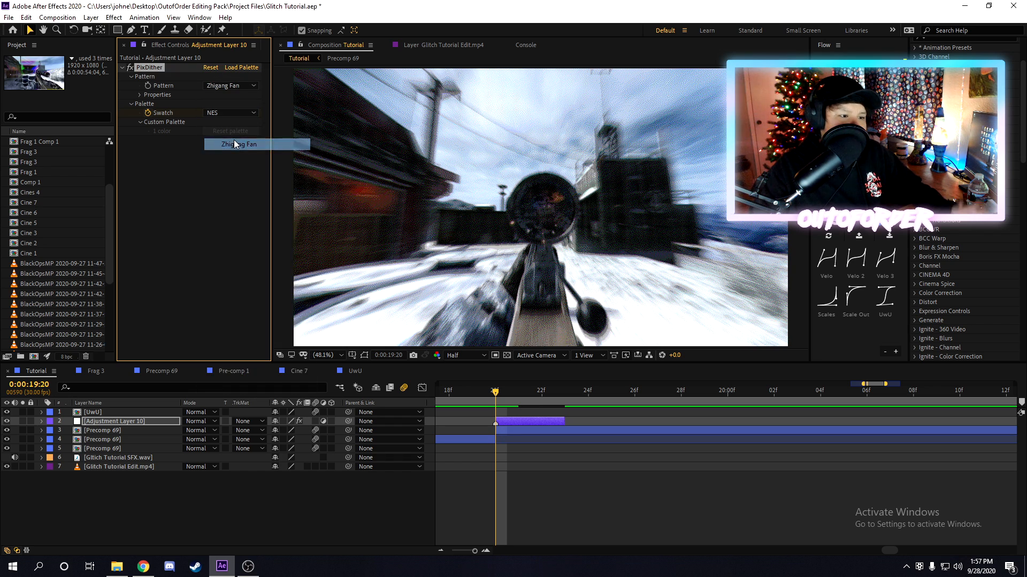
left_click(229, 86)
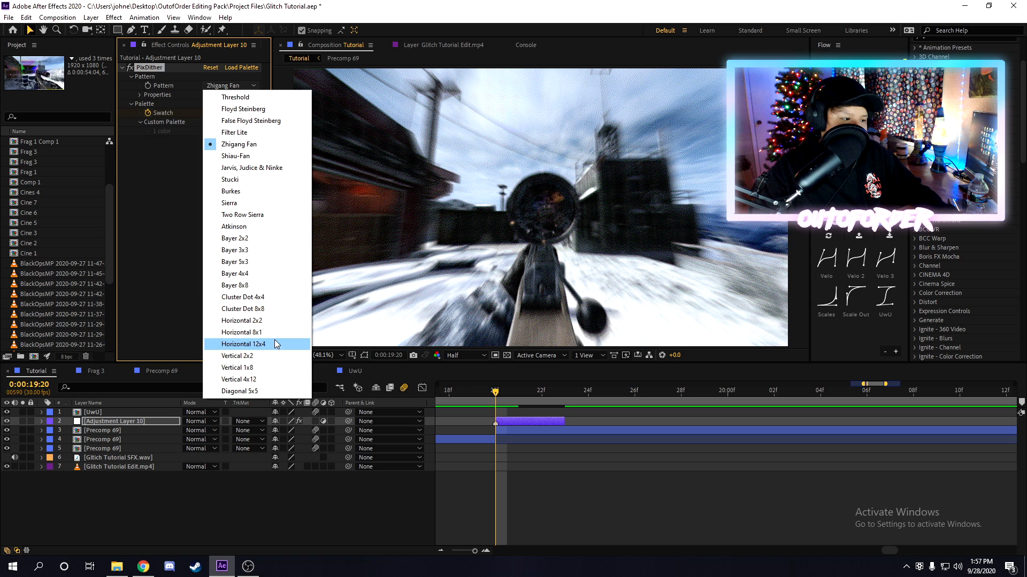
left_click(241, 332)
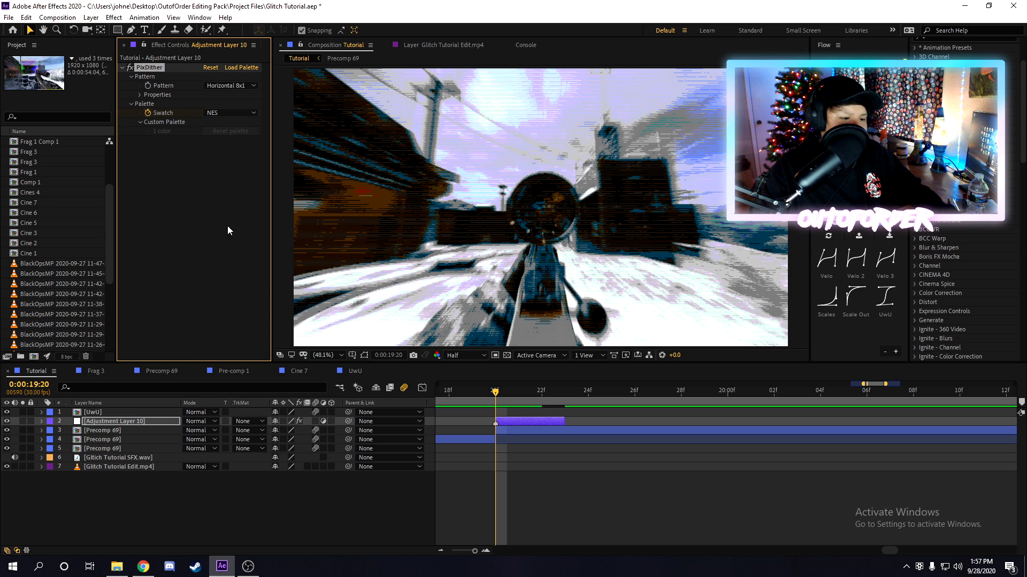
mouse_move(605, 497)
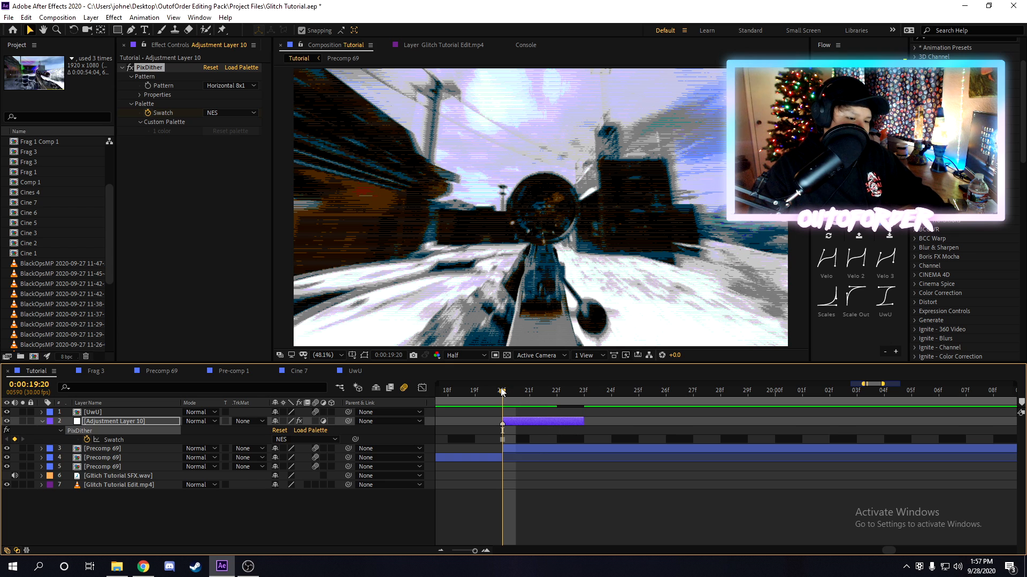
Try PICO-8 and other swatches, settling on the NES palette.
left_click(231, 112)
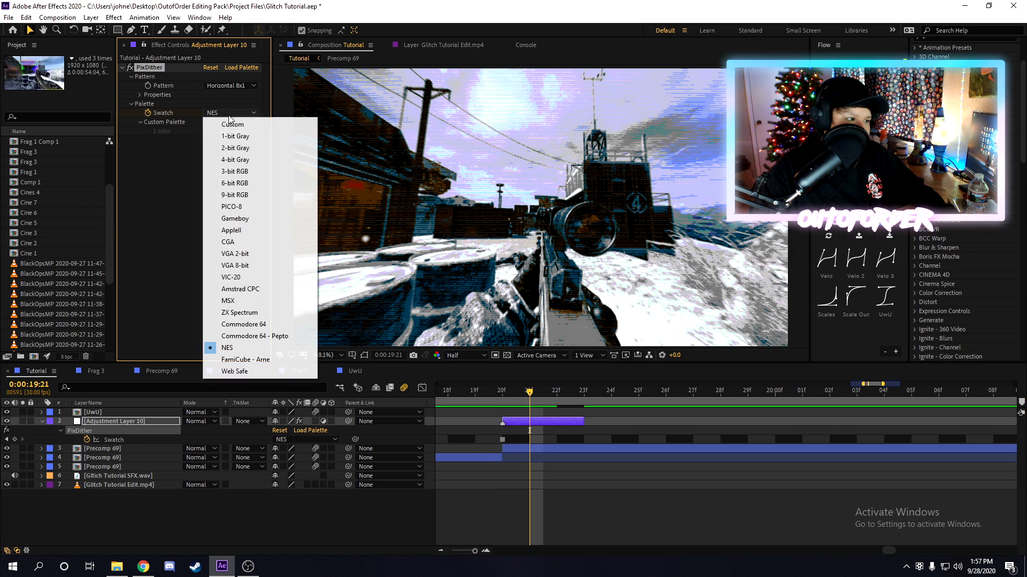
left_click(233, 206)
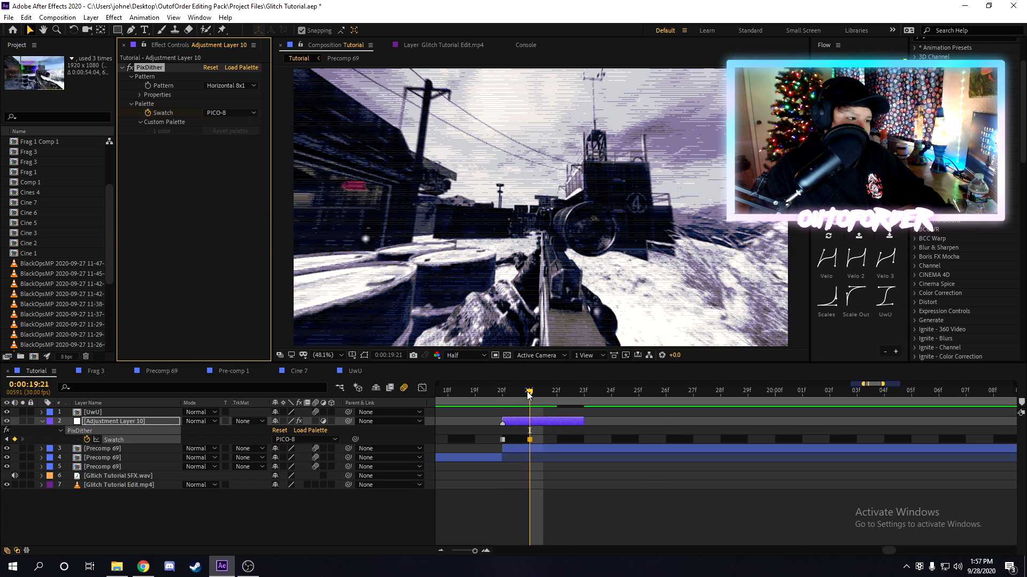
left_click(231, 113)
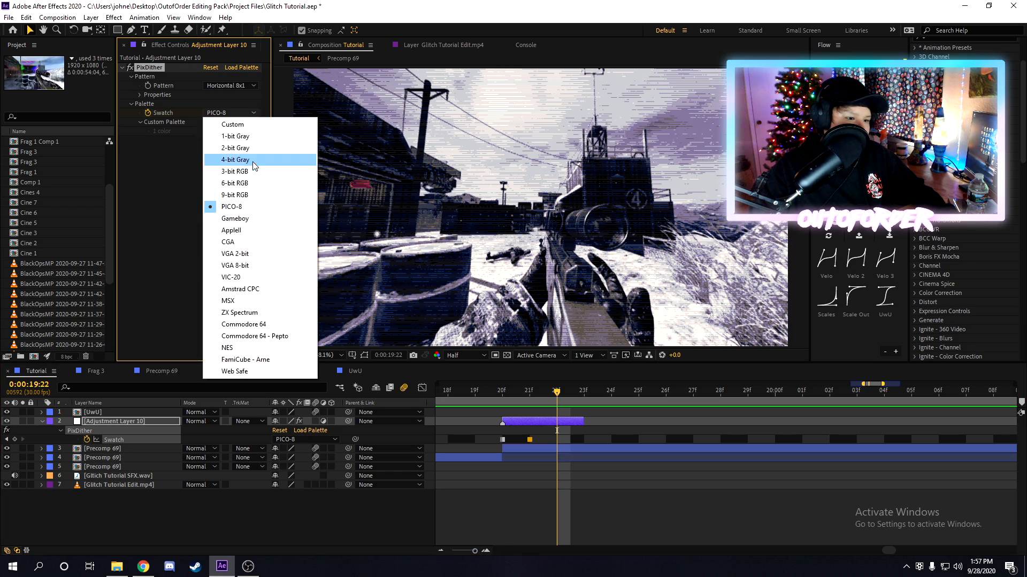
left_click(227, 347)
type("s_scanl")
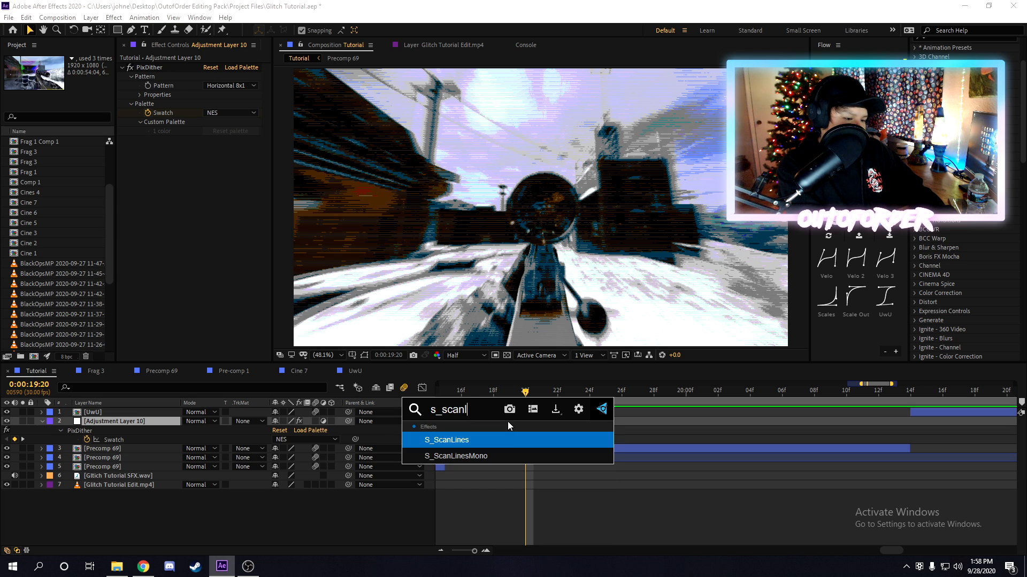
Apply S_ScanLines with frequency 80, sharpness 6, line shift 0.5 and noise 0.38.
double_click(447, 440)
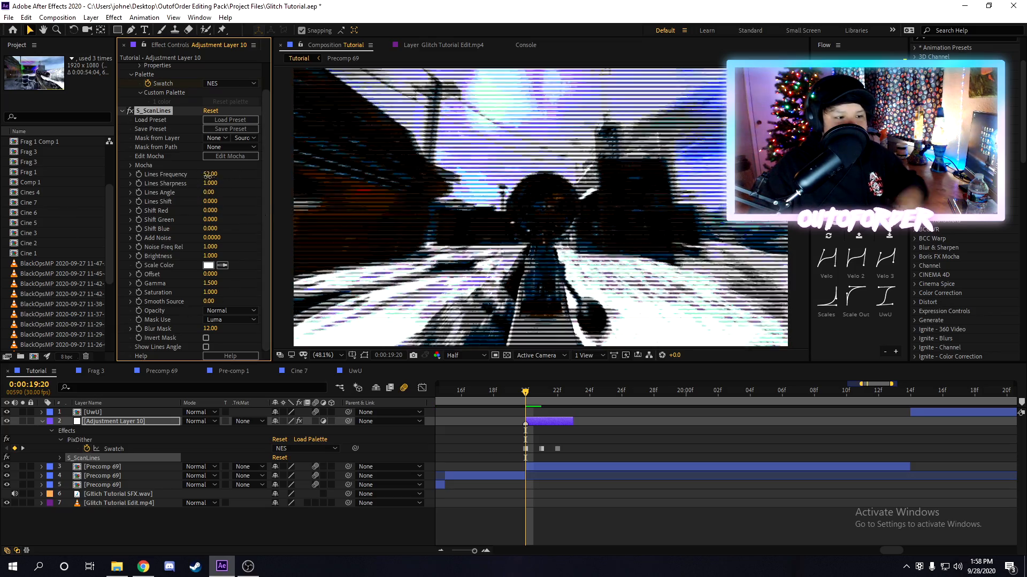
left_click_drag(211, 173, 207, 173)
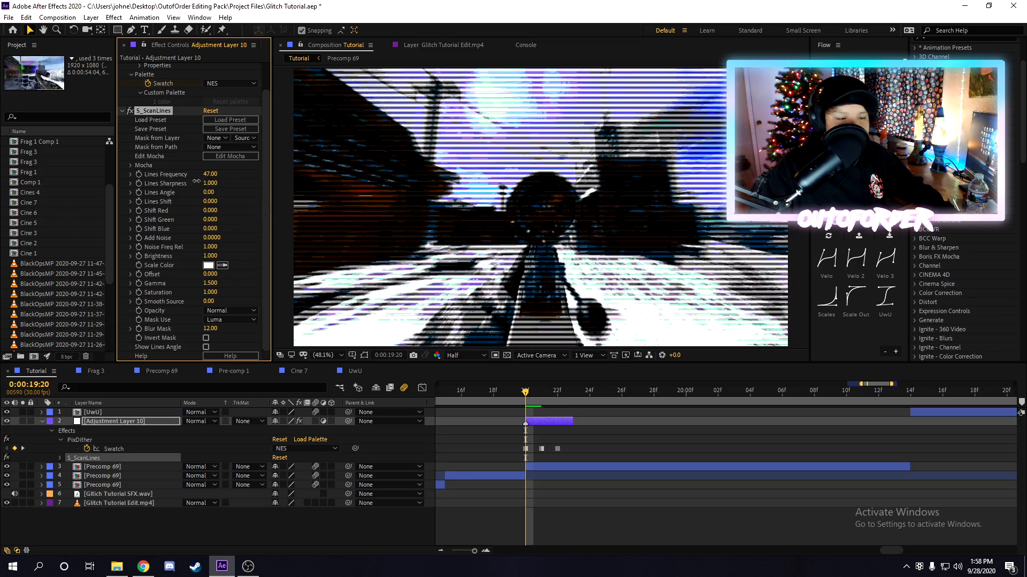
left_click_drag(210, 173, 222, 173)
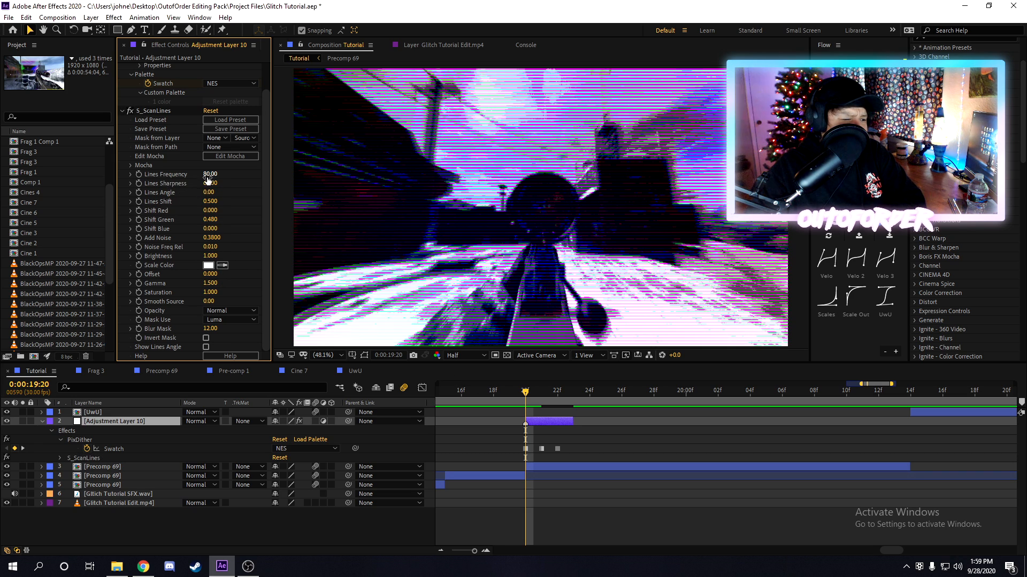
left_click(211, 182)
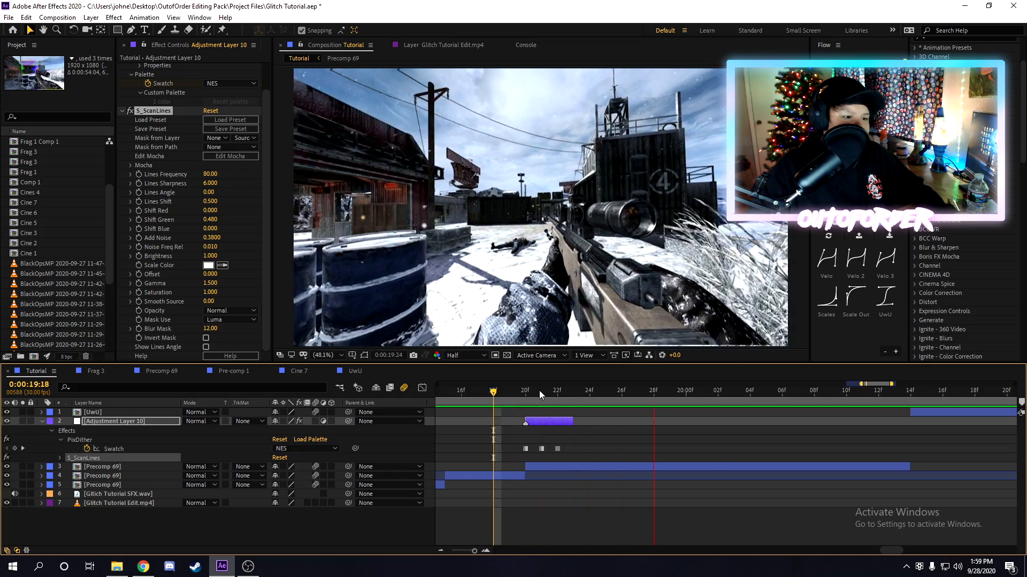
left_click(509, 391)
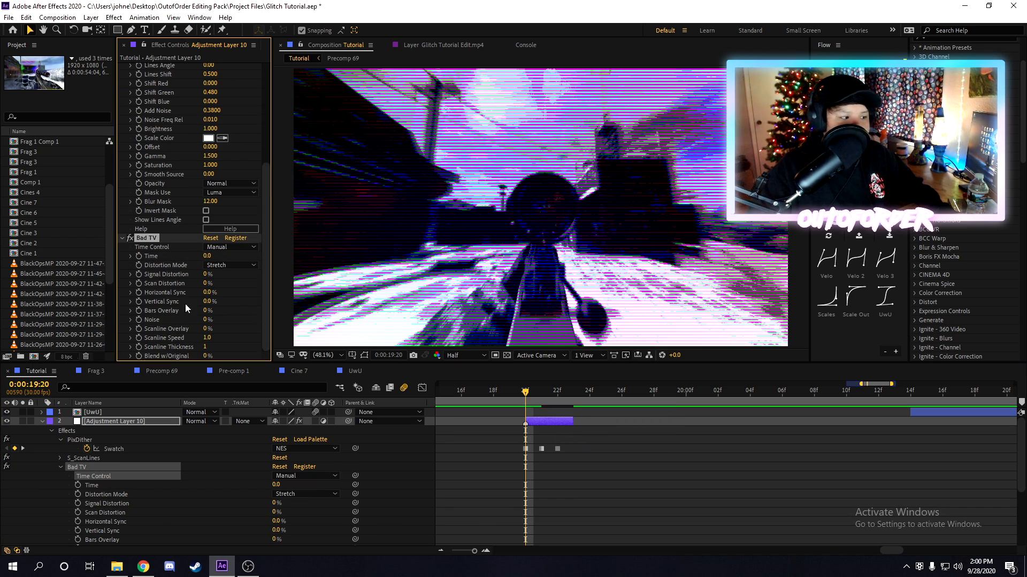
mouse_move(214, 274)
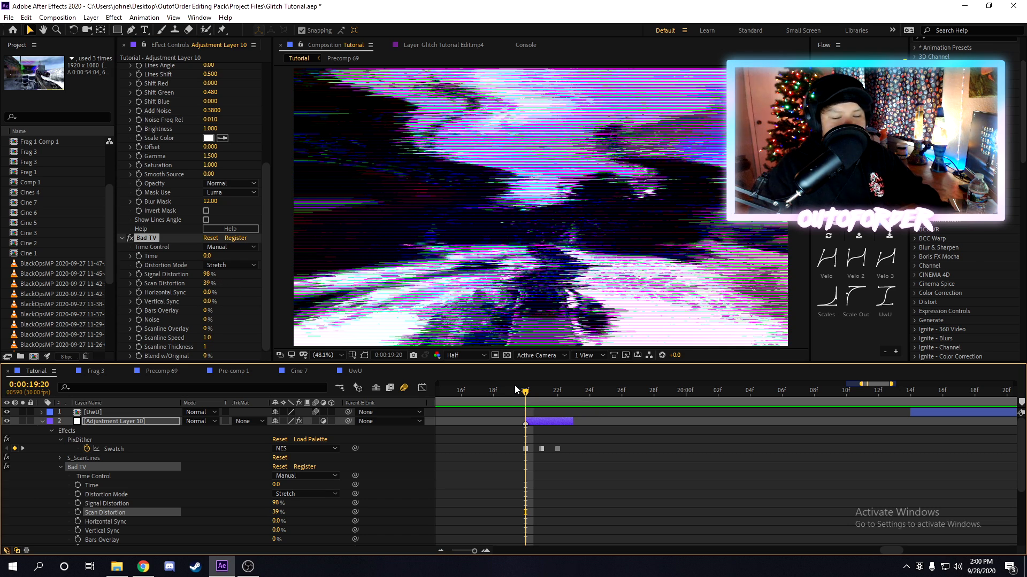
mouse_move(506, 387)
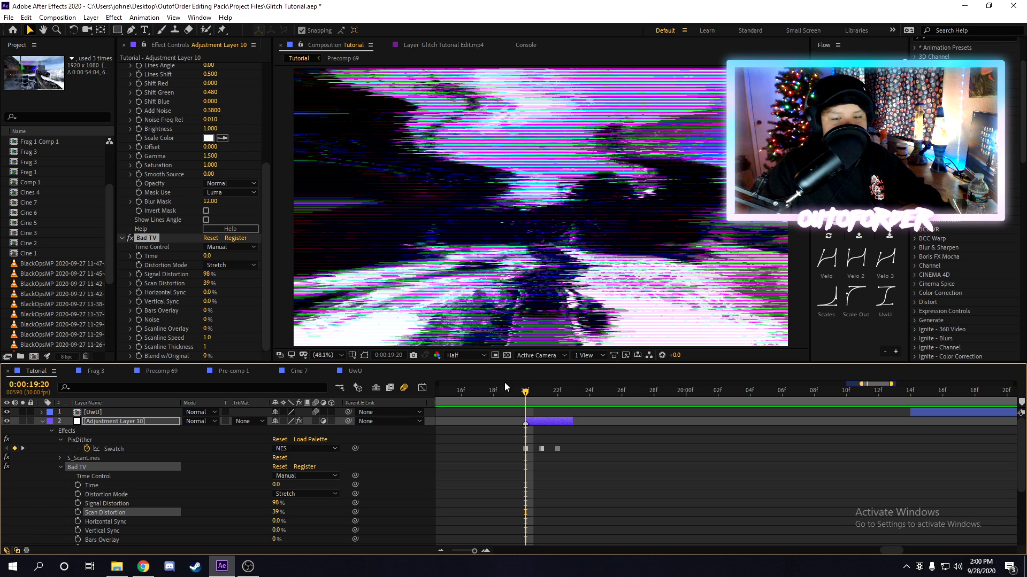
mouse_move(335, 309)
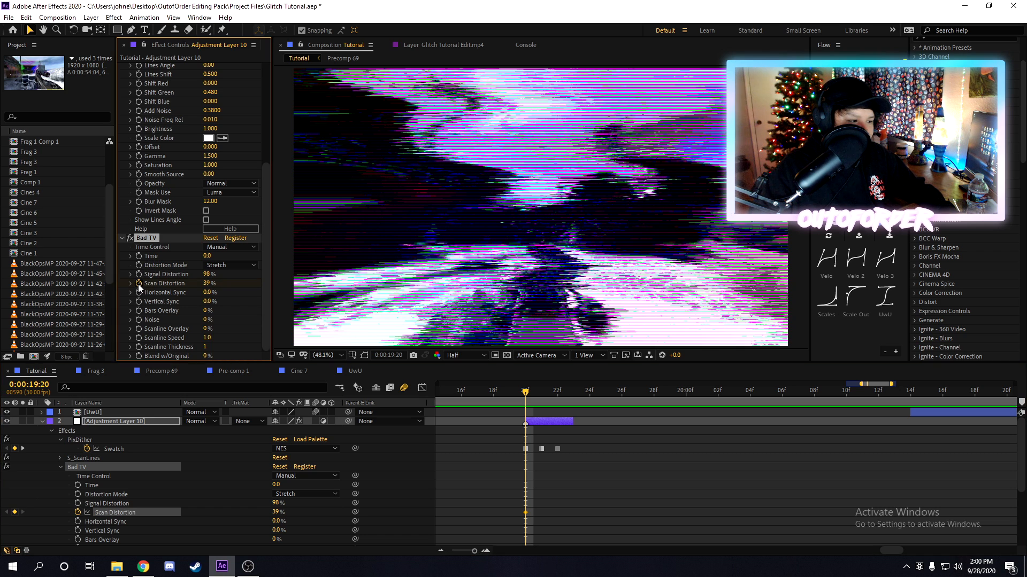
mouse_move(475, 410)
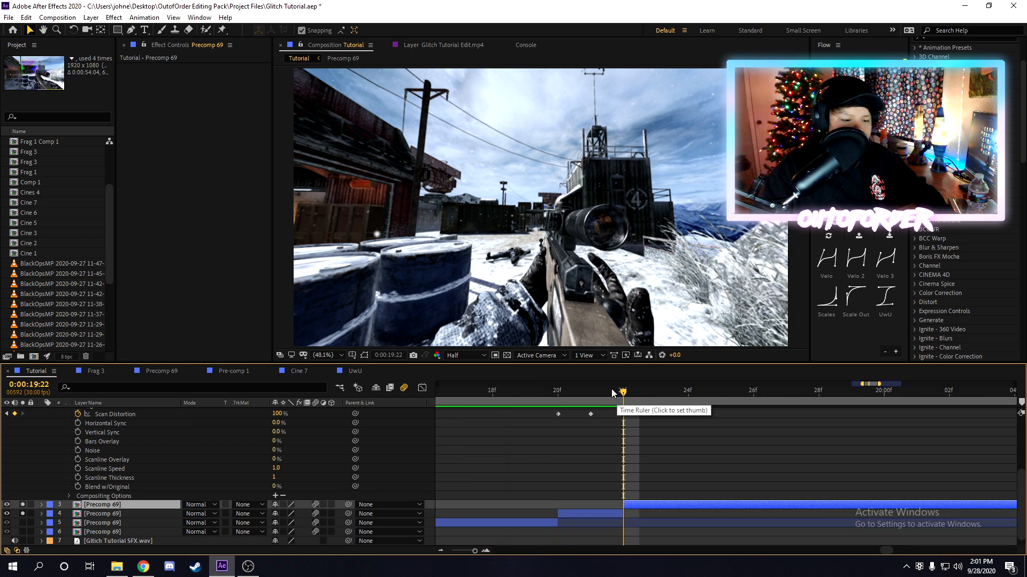
Duplicate Precomp 69, mask it around the scope and scale it to 144.5%.
left_click(589, 390)
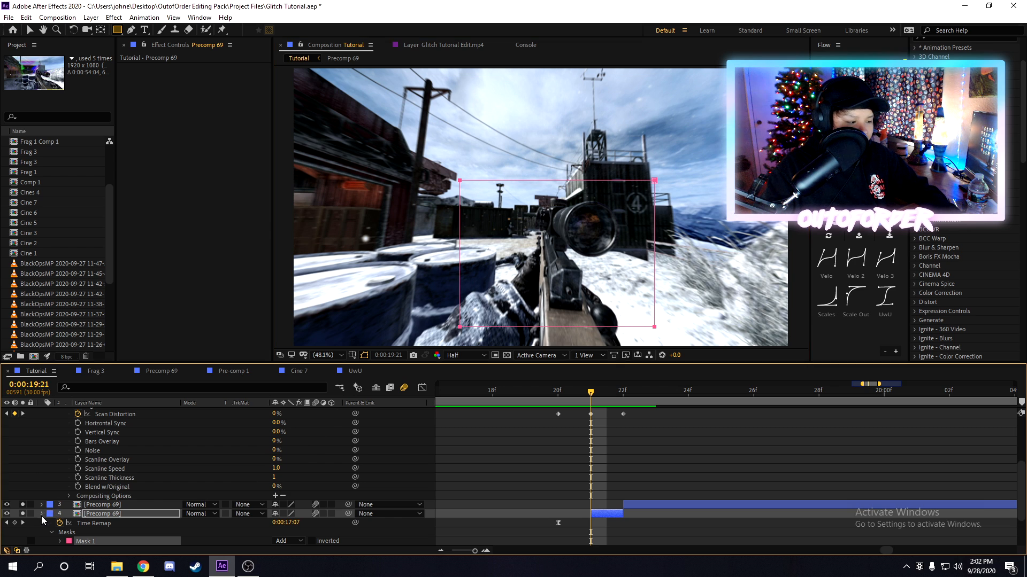
scroll("down", 3)
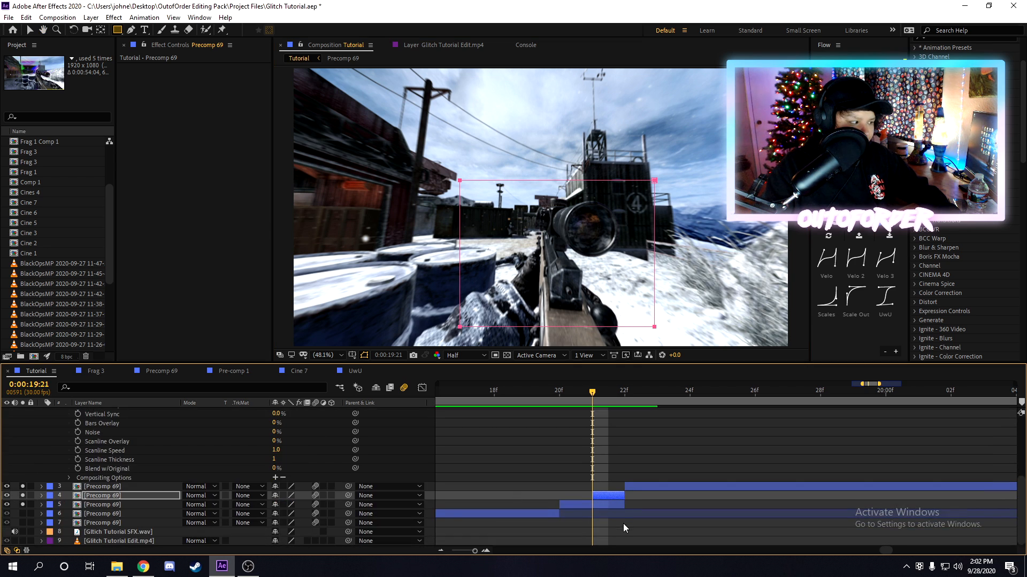
left_click(41, 495)
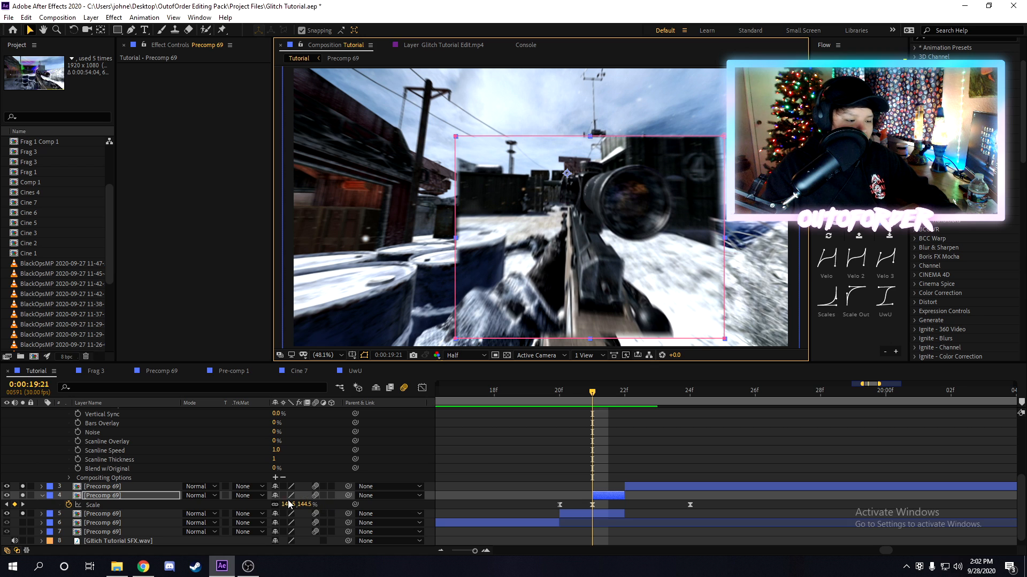
Blend the masked copy in Difference mode at 39% opacity and switch to Precomp 69.
left_click(200, 495)
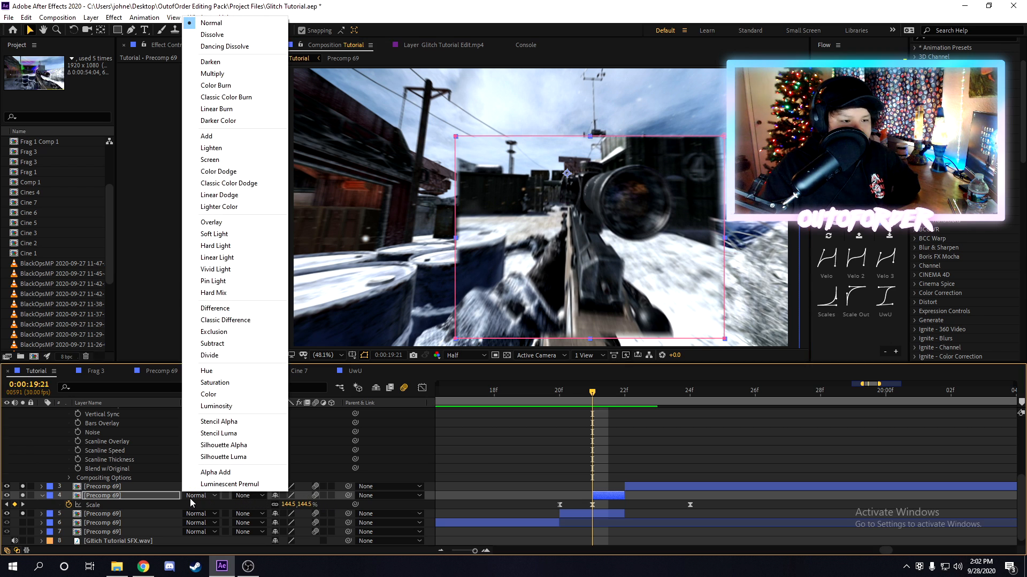
mouse_move(225, 320)
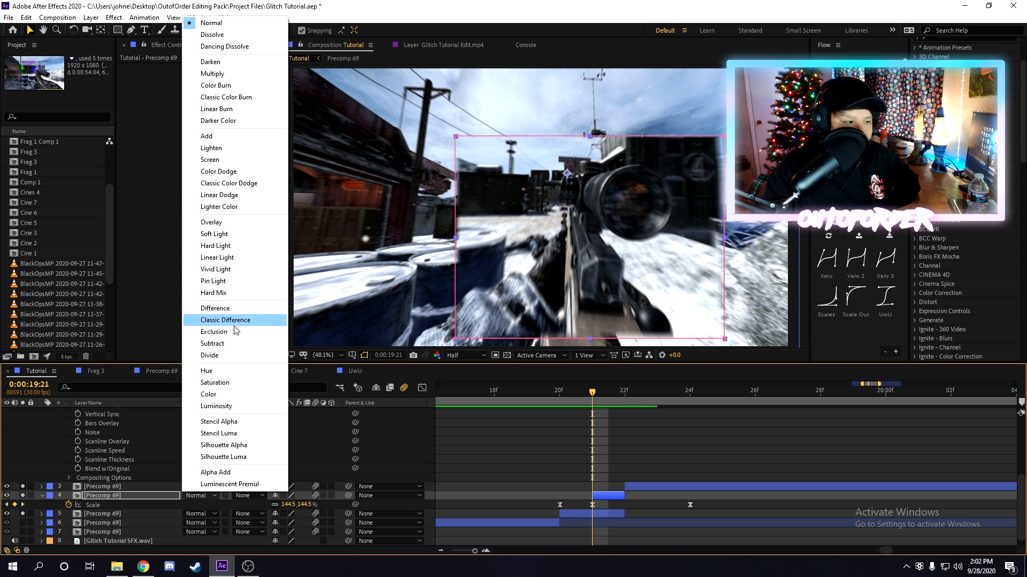
left_click(214, 308)
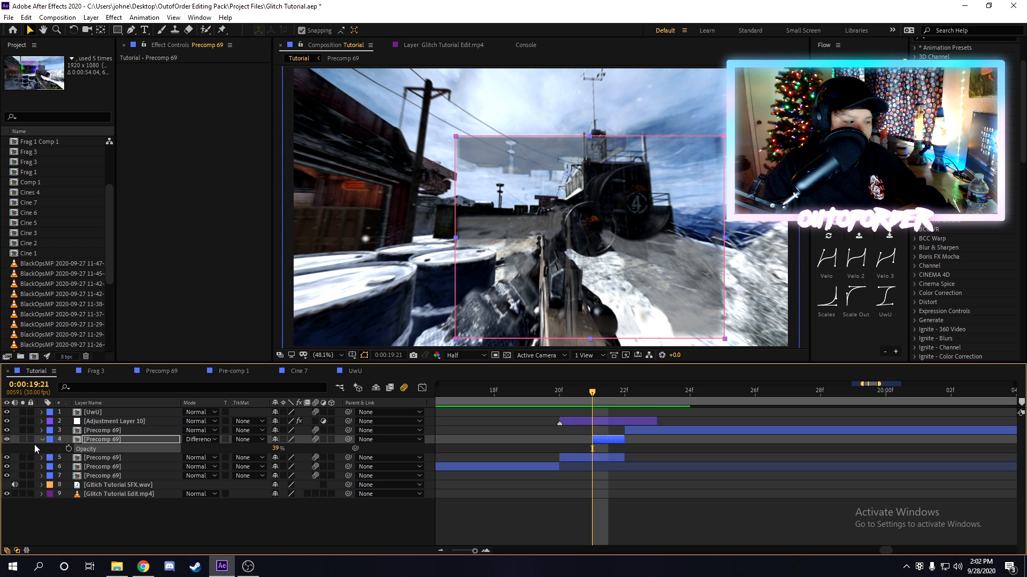
left_click(41, 439)
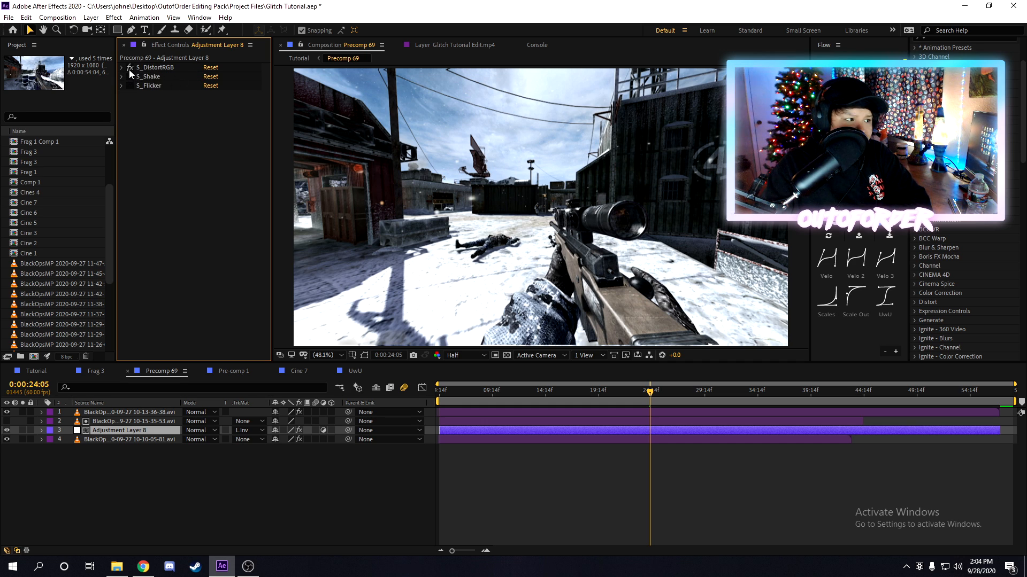
Reveal S_DistortRGB and S_Shake values, briefly showing the shake's colour channel settings.
left_click(122, 67)
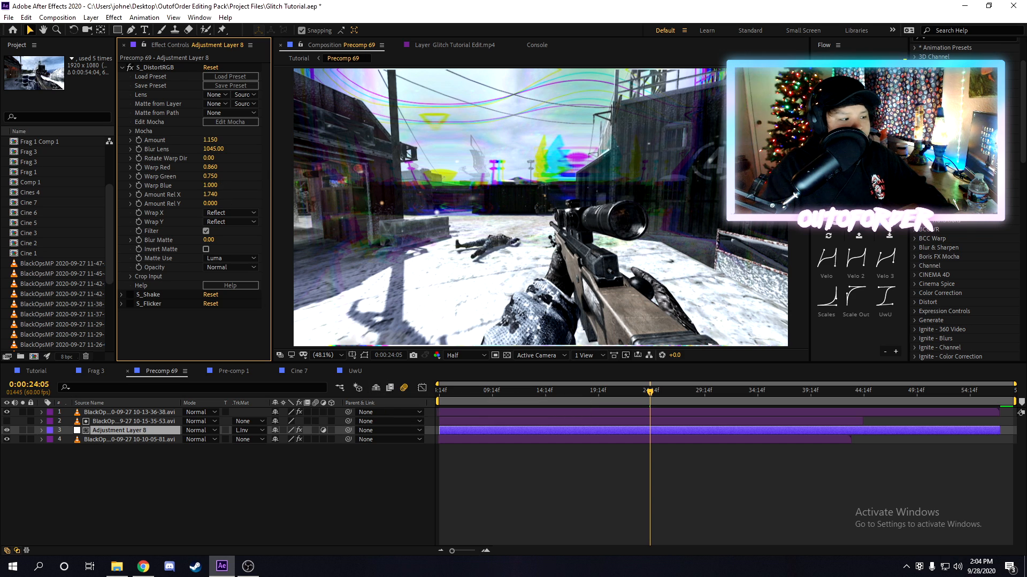
left_click(129, 110)
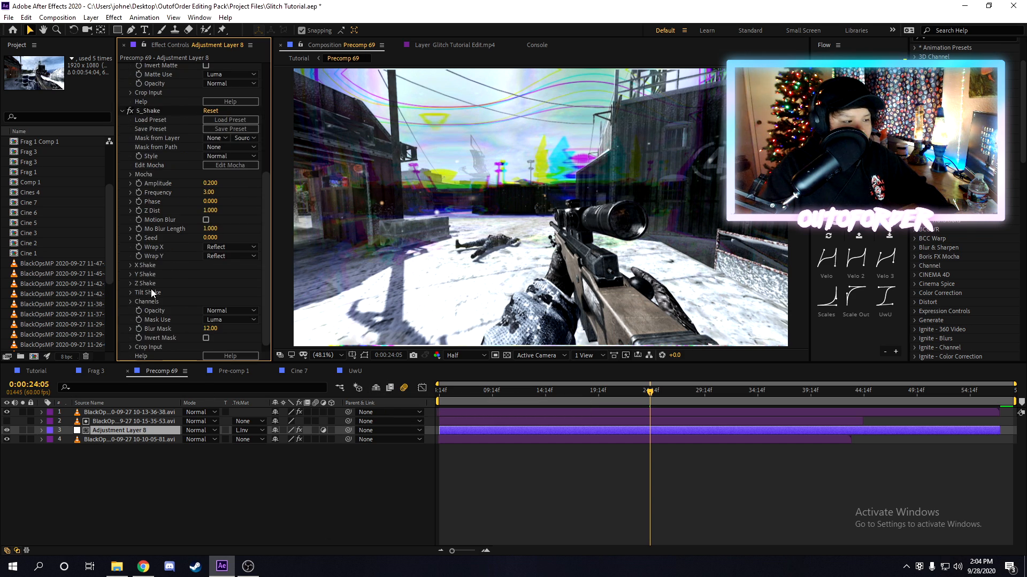
left_click(131, 301)
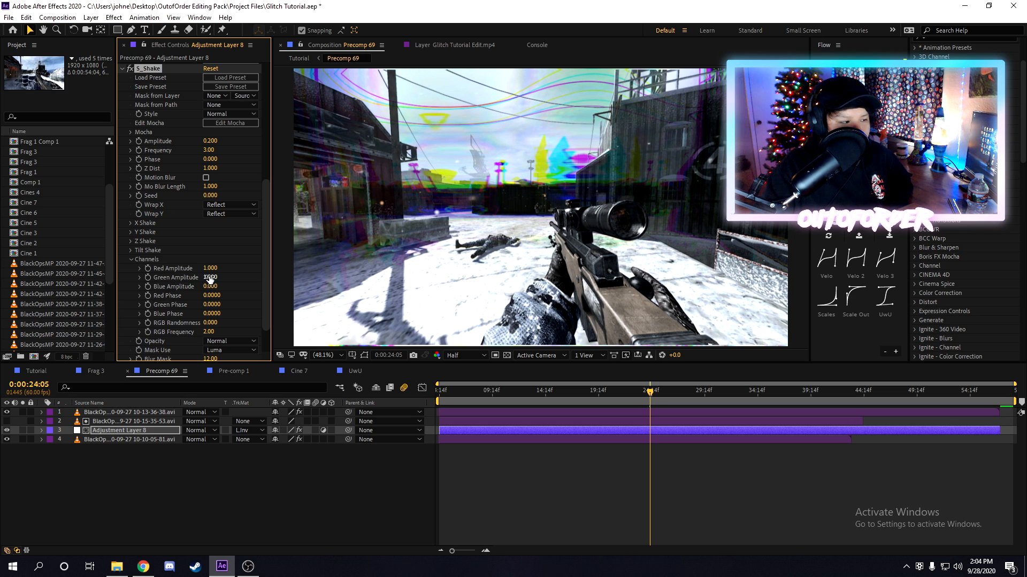
left_click(131, 250)
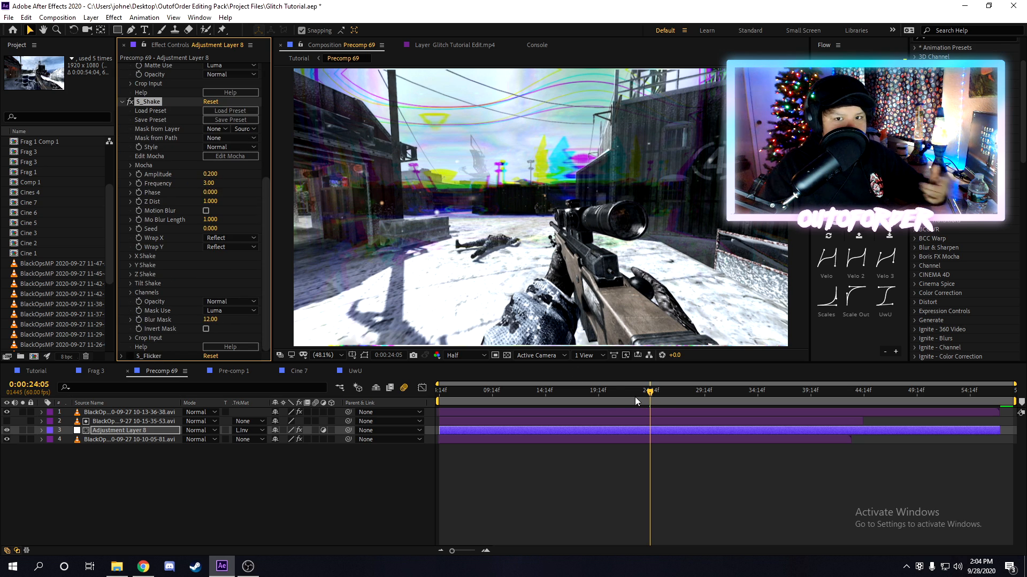
mouse_move(622, 398)
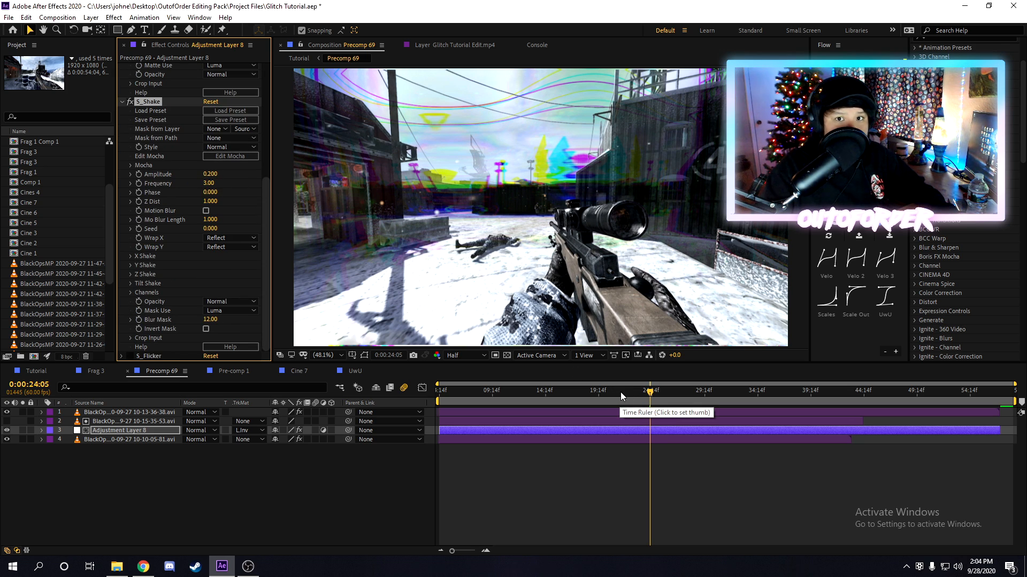
mouse_move(604, 395)
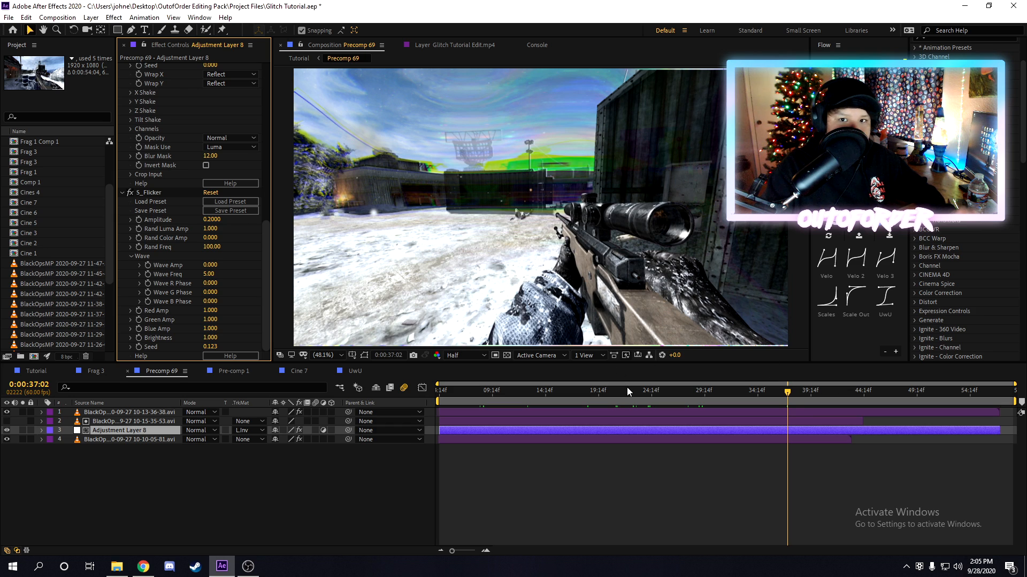
Return to the Tutorial composition from Precomp 69.
left_click(626, 390)
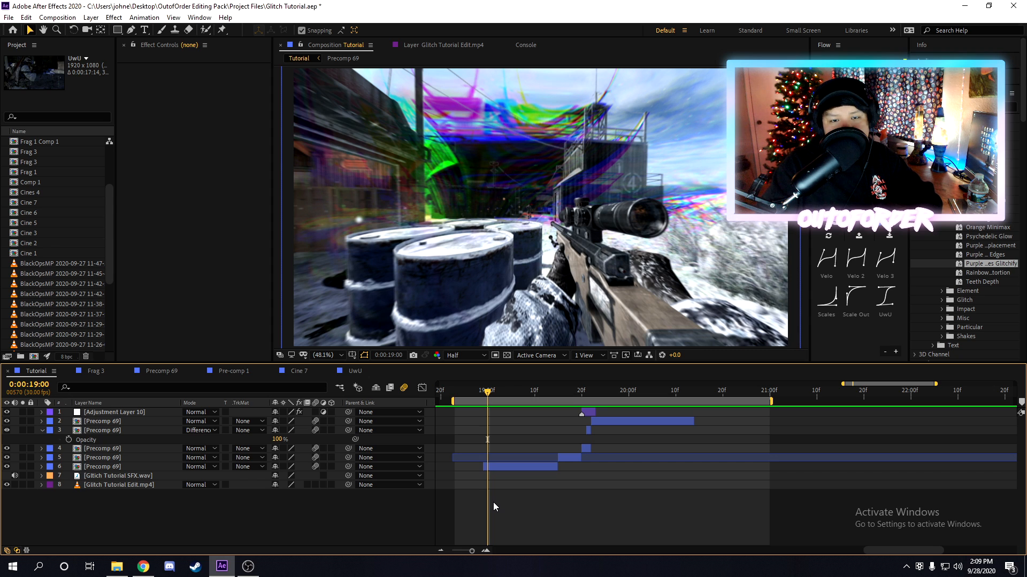
mouse_move(746, 492)
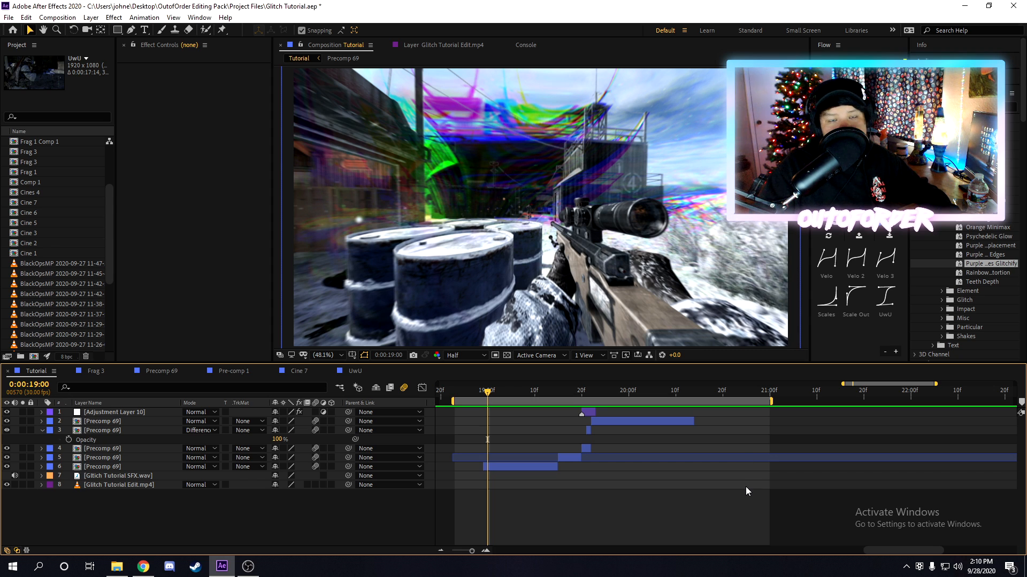